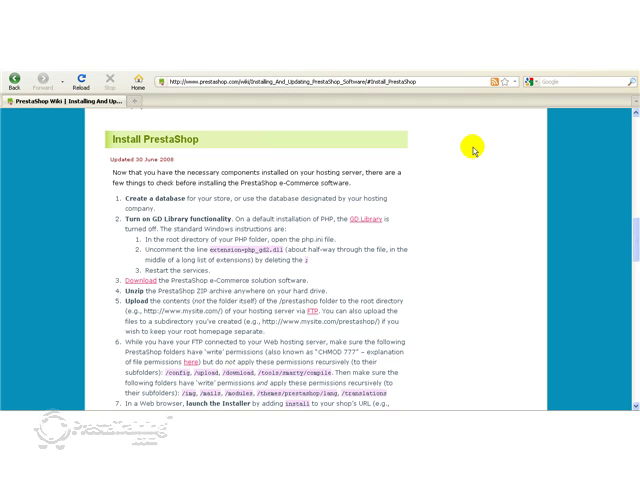
mouse_move(495, 148)
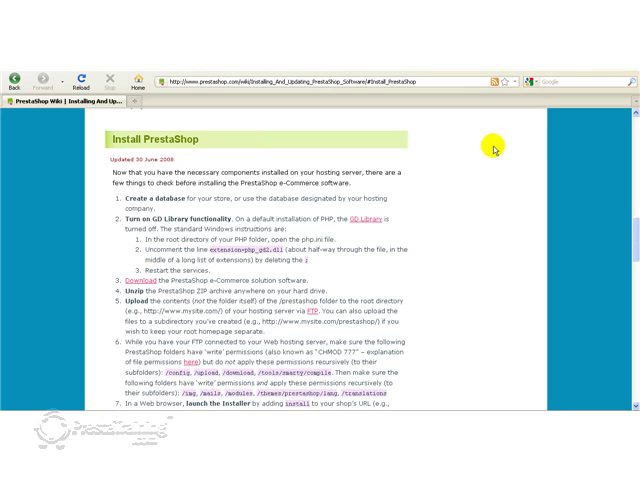
mouse_move(474, 189)
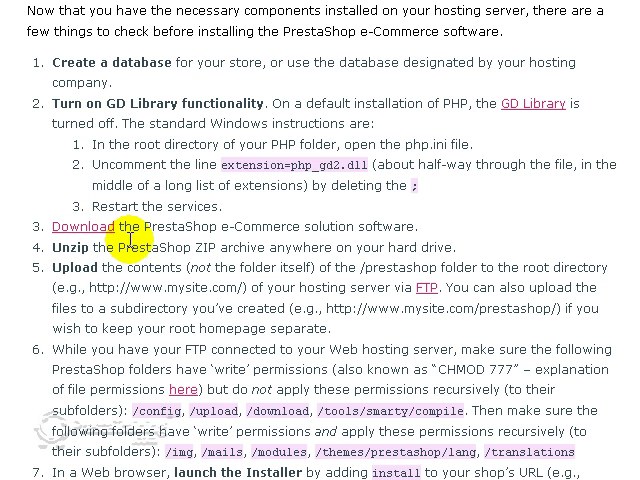
mouse_move(632, 300)
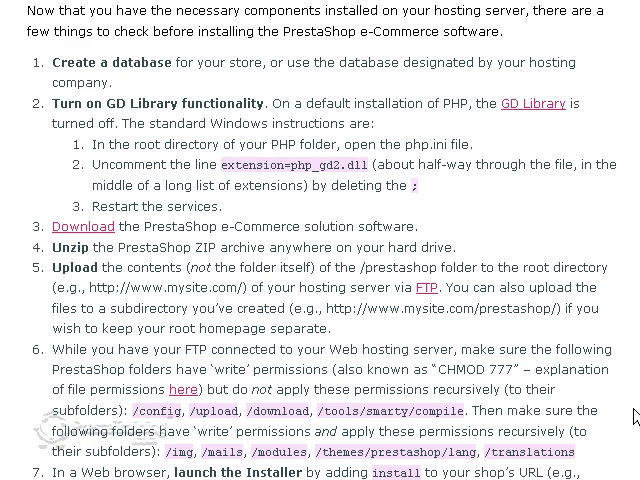
- Copy the install folder's full path from FileZilla's Remote site field to the clipboard
scroll(down, 3)
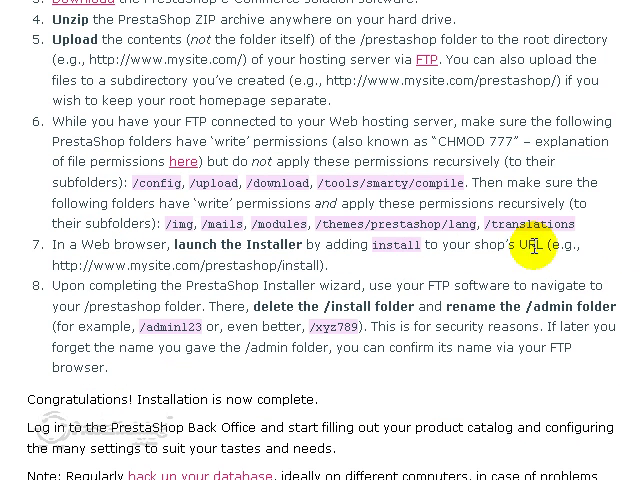
mouse_move(160, 202)
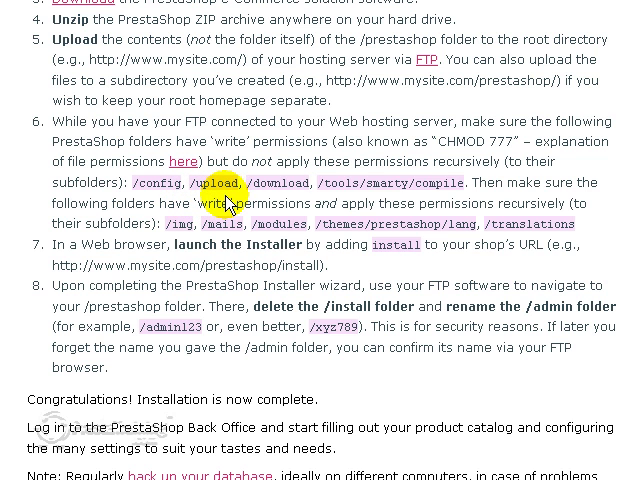
mouse_move(229, 228)
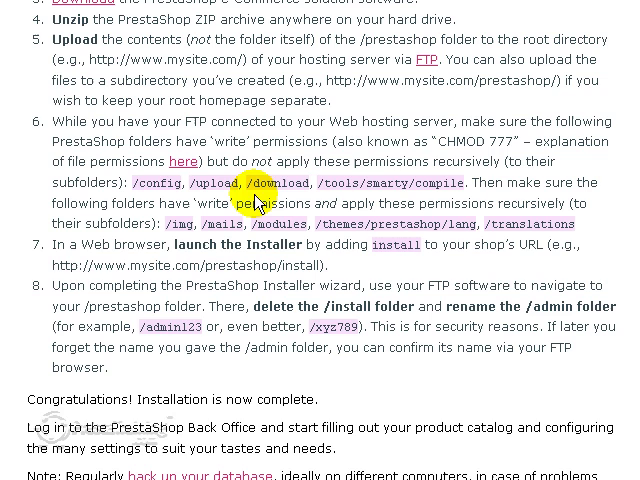
mouse_move(428, 200)
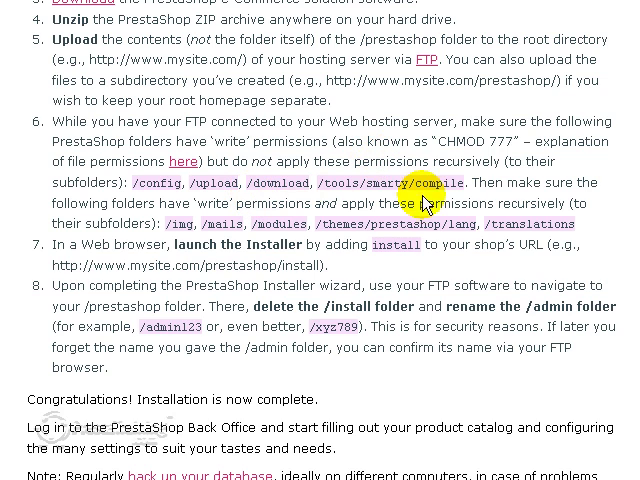
scroll(up, 3)
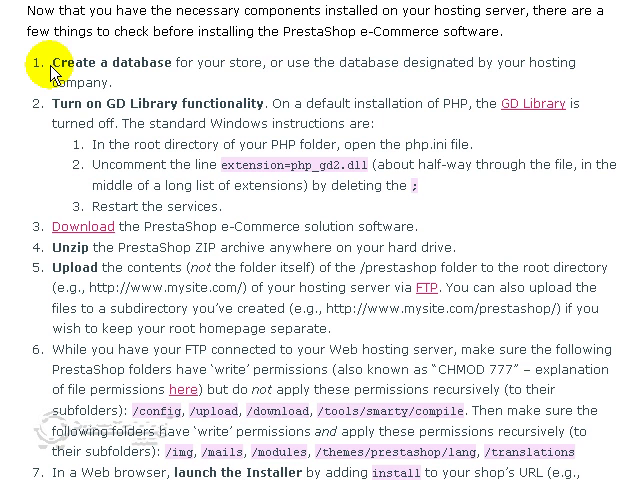
mouse_move(75, 60)
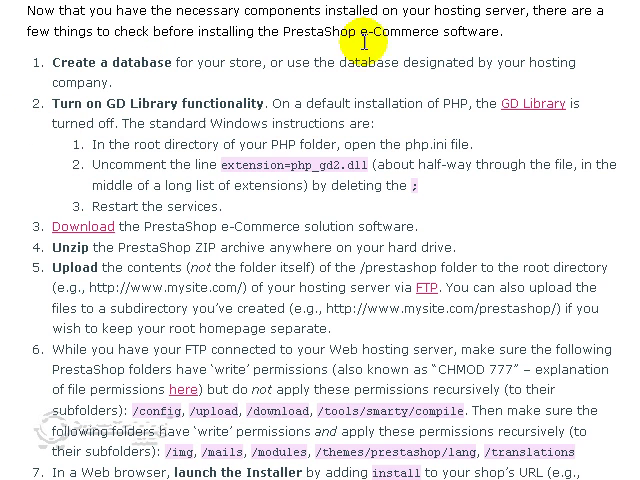
mouse_move(449, 104)
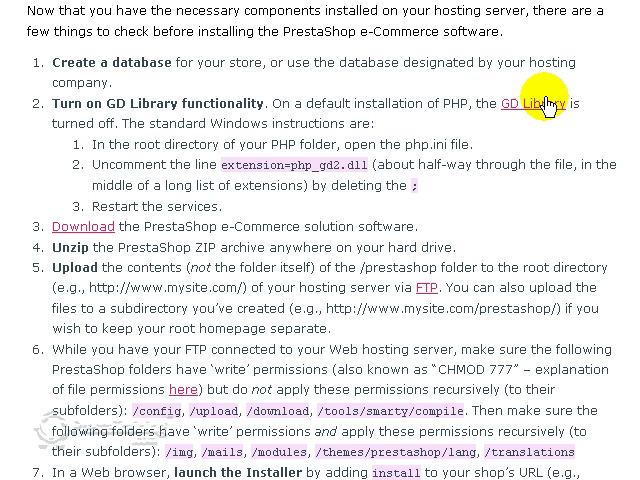
mouse_move(160, 120)
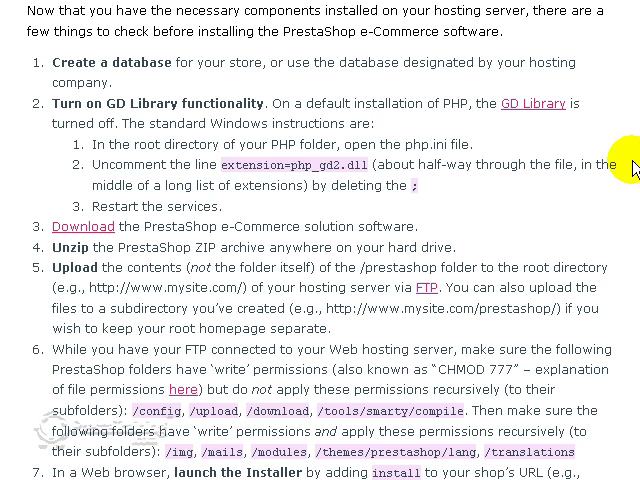
mouse_move(466, 192)
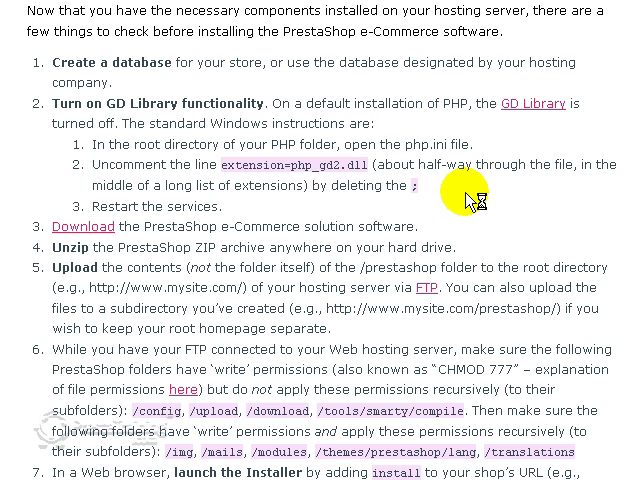
mouse_move(466, 197)
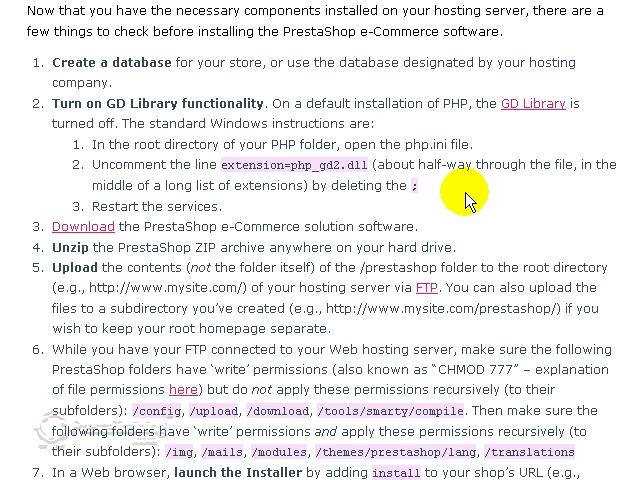
mouse_move(370, 170)
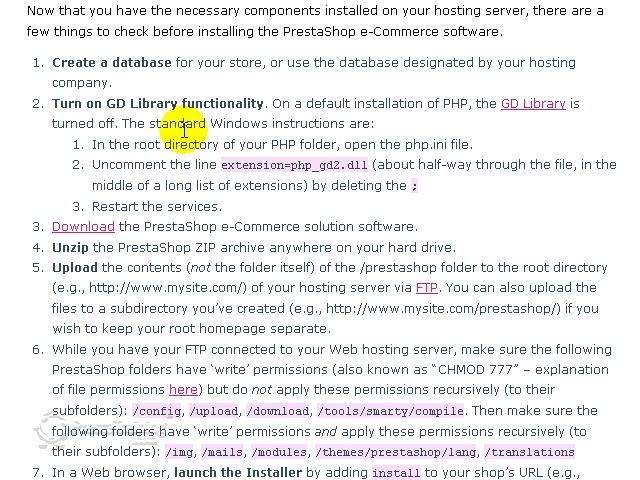
mouse_move(178, 131)
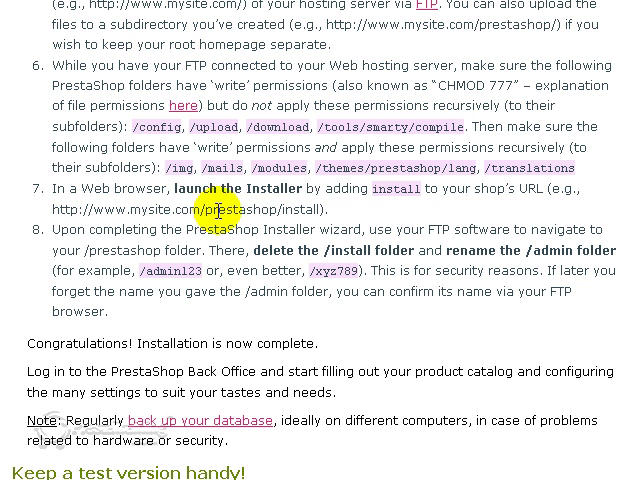
mouse_move(368, 230)
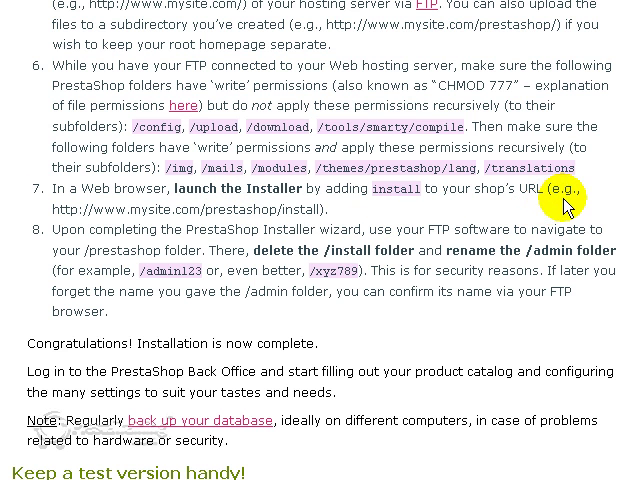
mouse_move(62, 225)
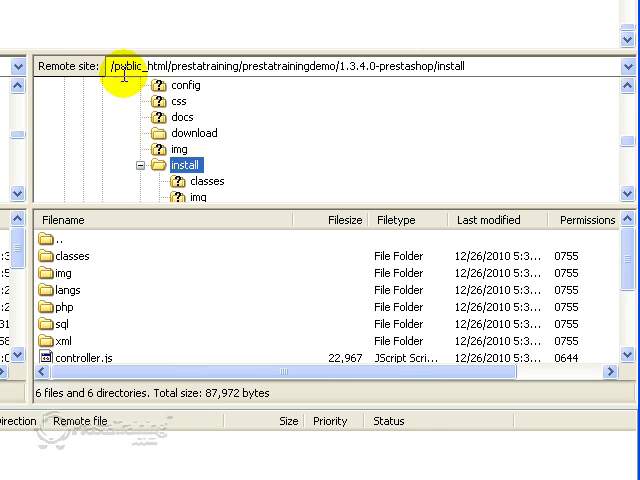
triple_click(300, 66)
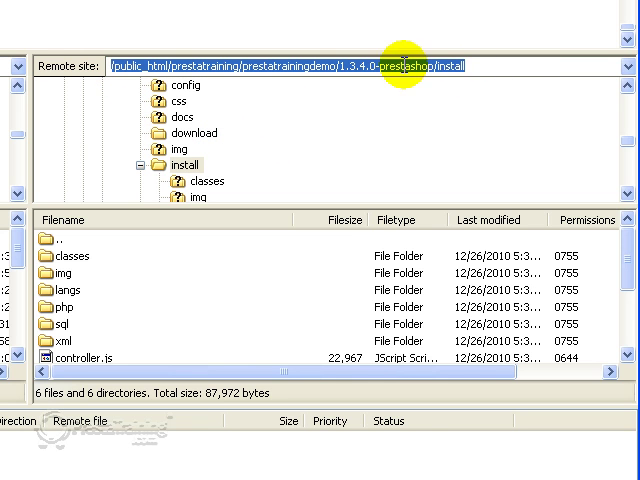
right_click(410, 66)
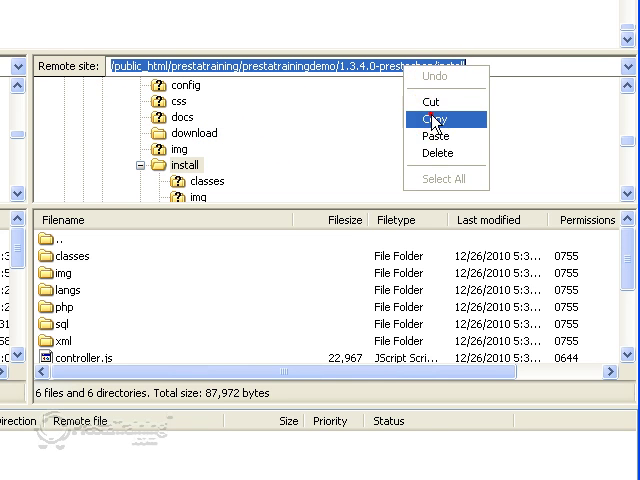
click(431, 120)
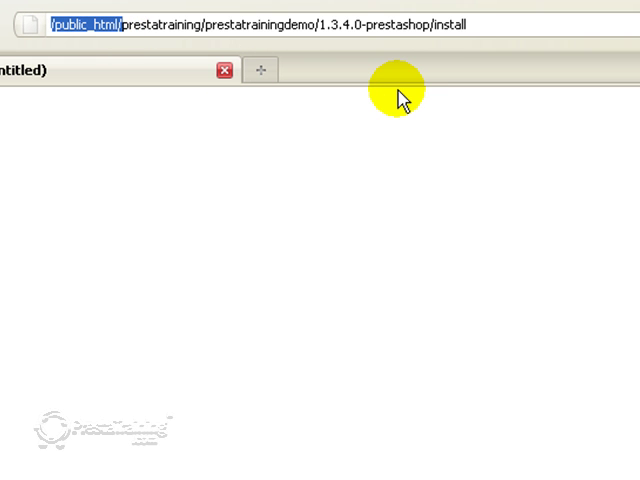
text(http)
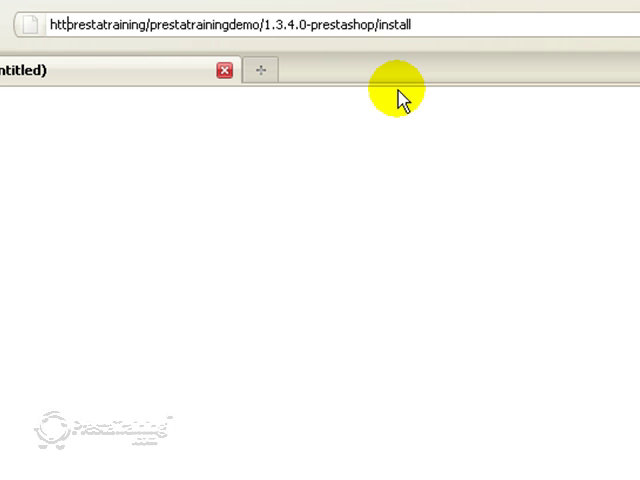
text(:?)
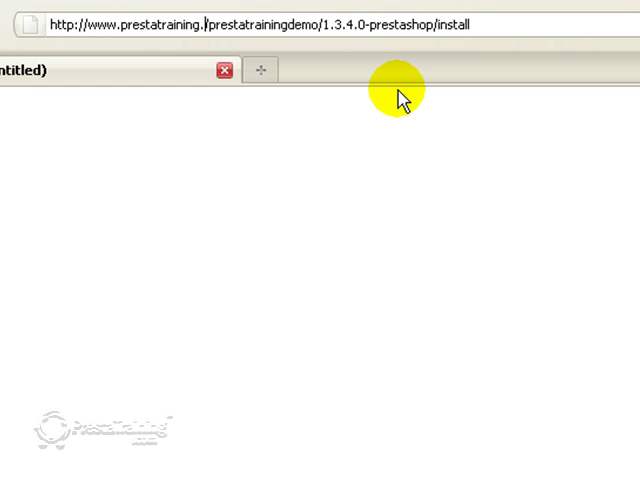
text(com)
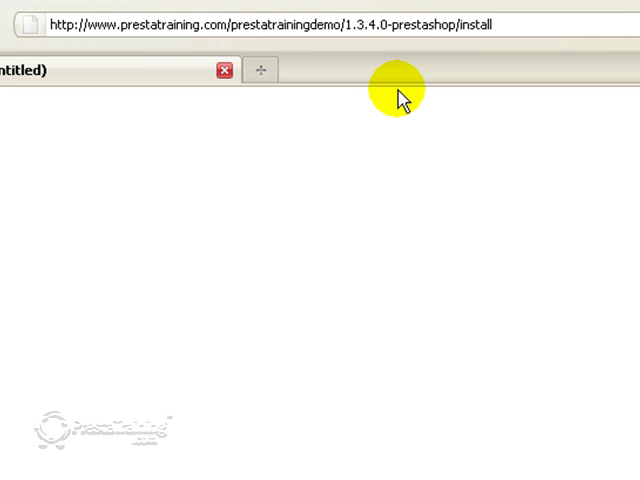
click(232, 24)
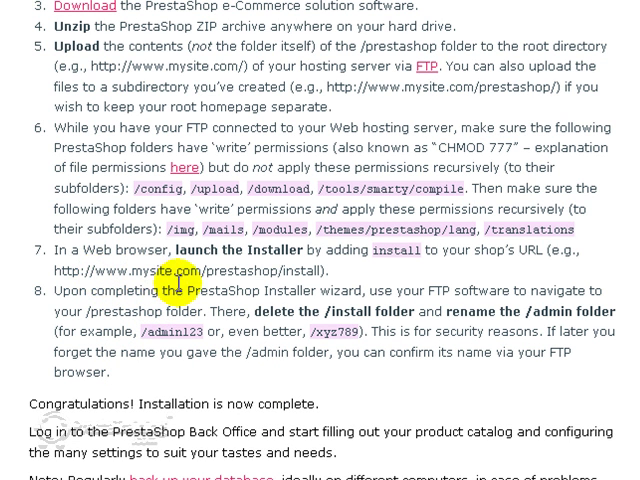
mouse_move(302, 271)
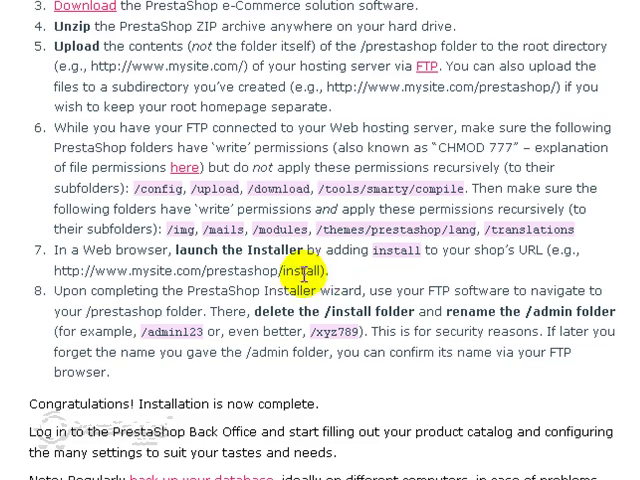
scroll(down, 3)
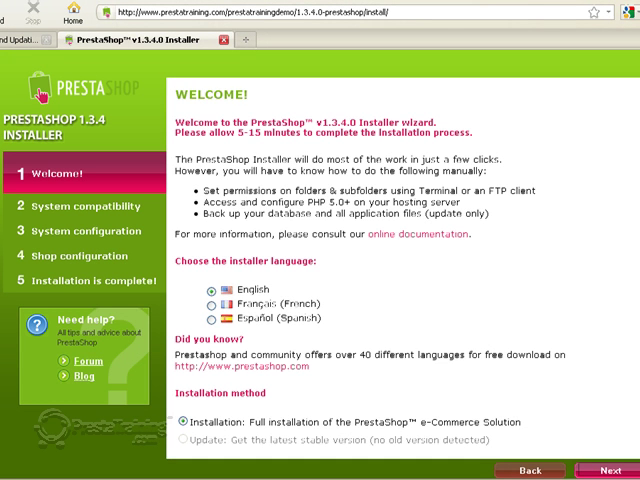
mouse_move(443, 238)
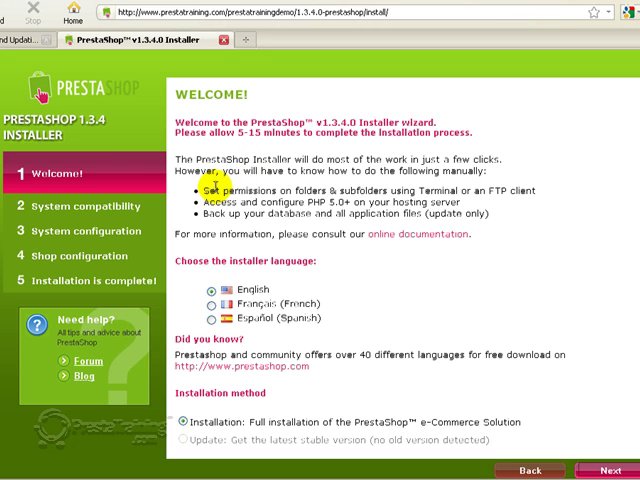
mouse_move(205, 191)
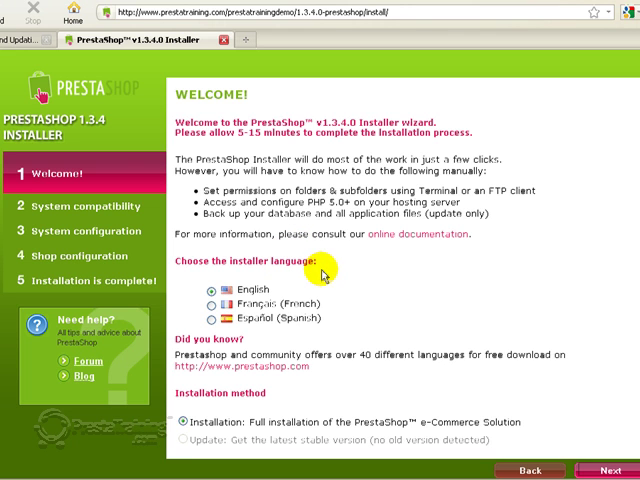
mouse_move(355, 262)
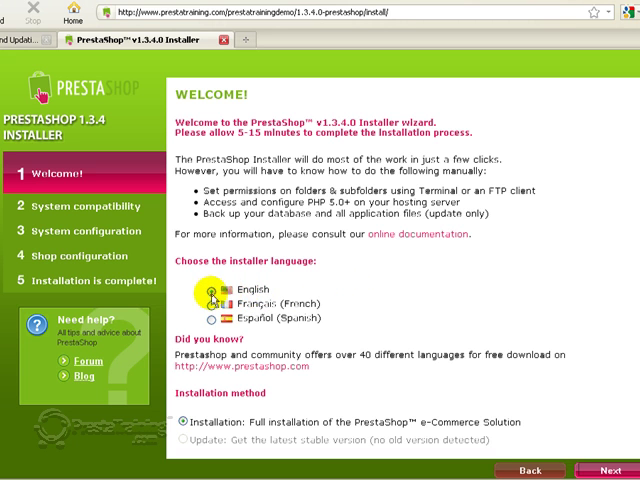
mouse_move(246, 301)
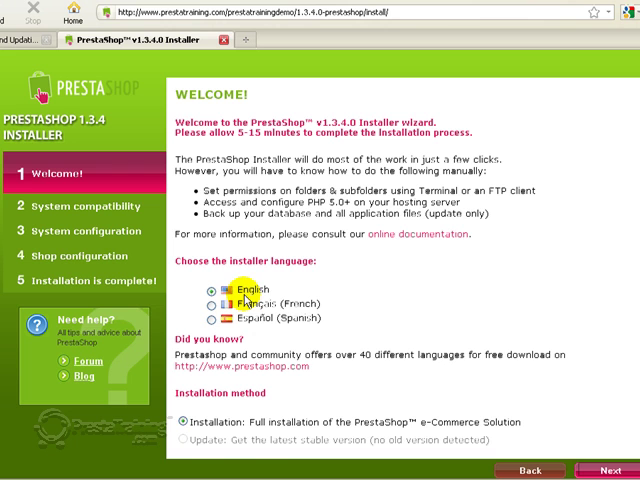
mouse_move(428, 321)
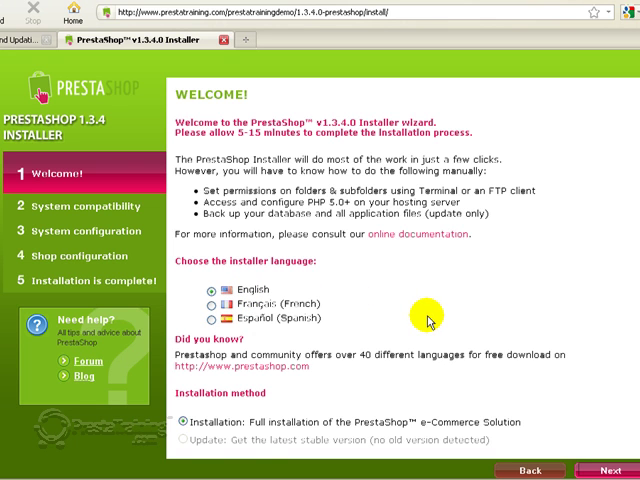
mouse_move(420, 365)
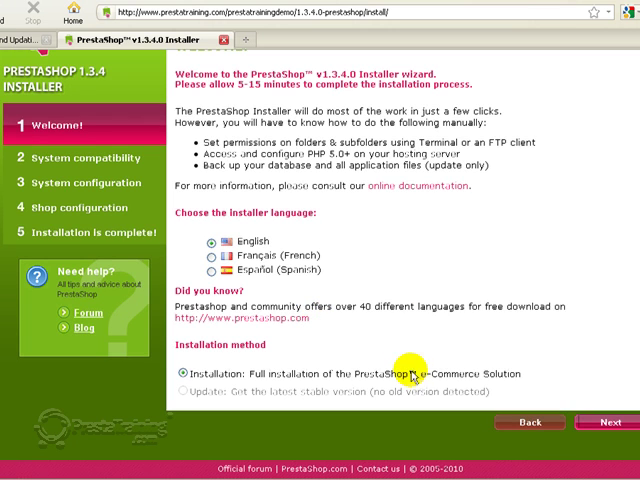
mouse_move(385, 347)
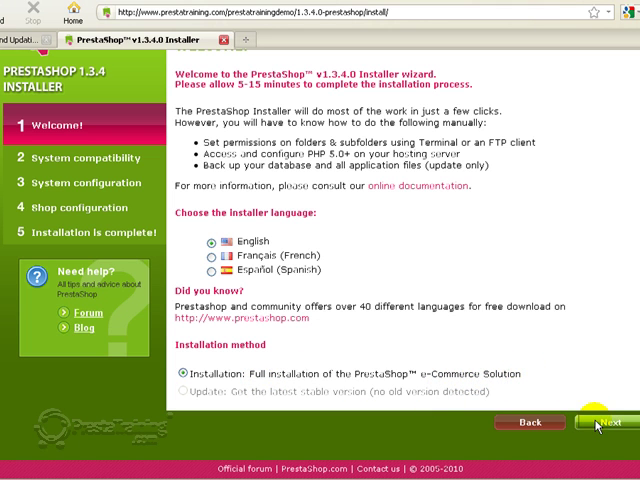
- Accept English and Full installation on the Welcome page and continue
click(600, 422)
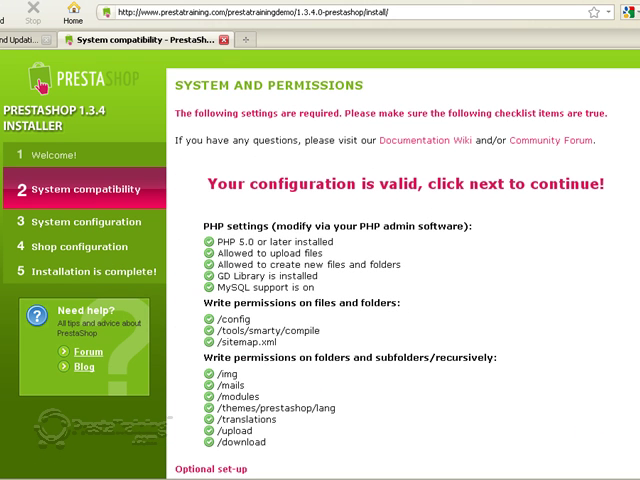
- Scroll through the System compatibility checklist to confirm every PHP setting and permission passes
scroll(down, 3)
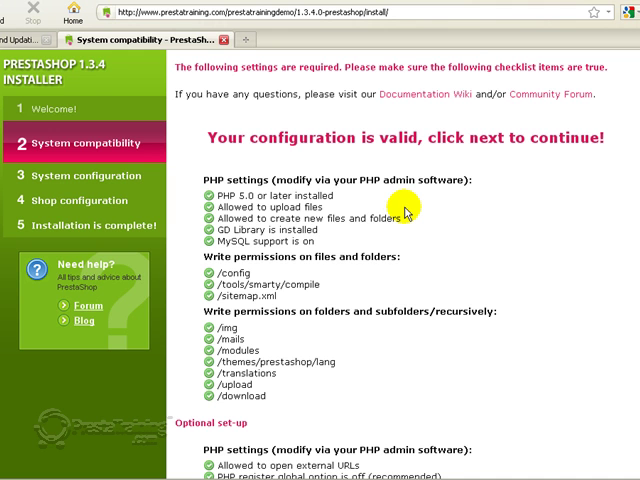
mouse_move(413, 214)
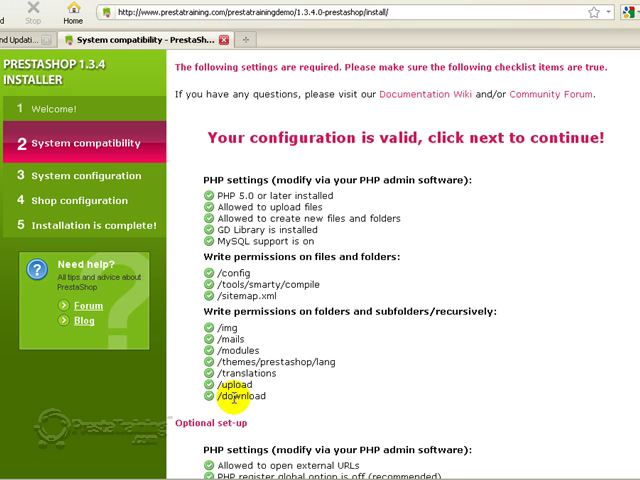
mouse_move(449, 406)
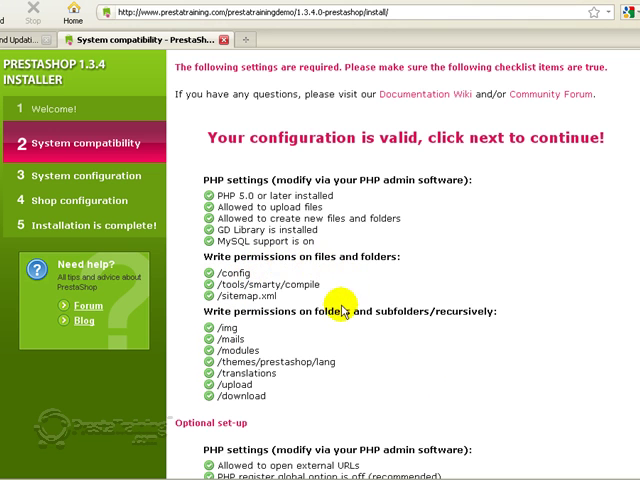
mouse_move(322, 289)
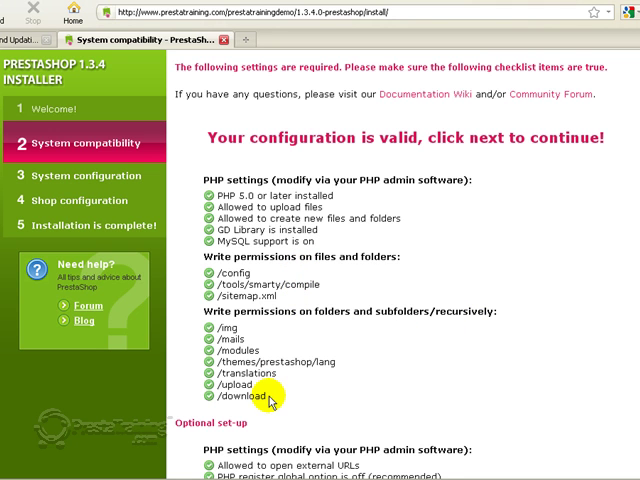
mouse_move(265, 195)
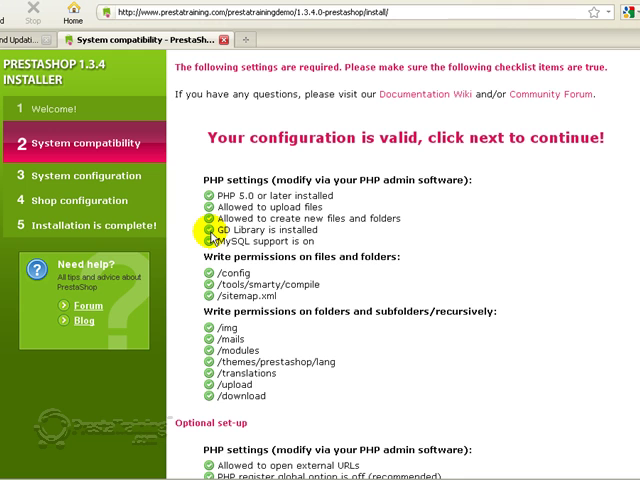
mouse_move(214, 235)
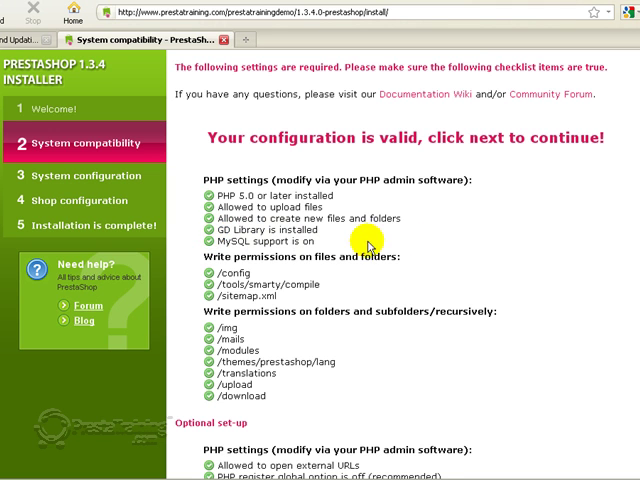
mouse_move(450, 228)
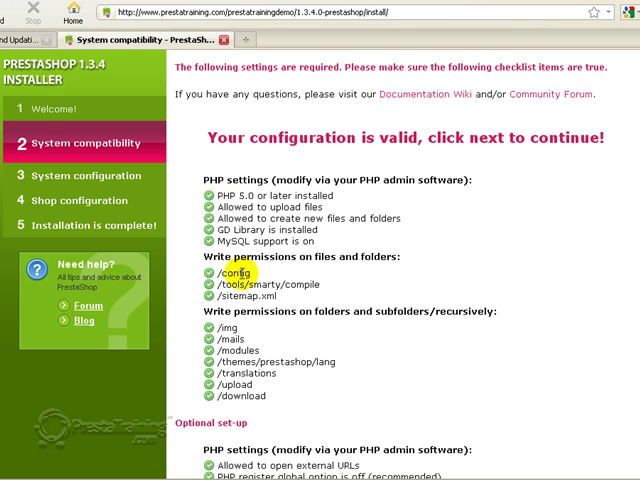
scroll(down, 3)
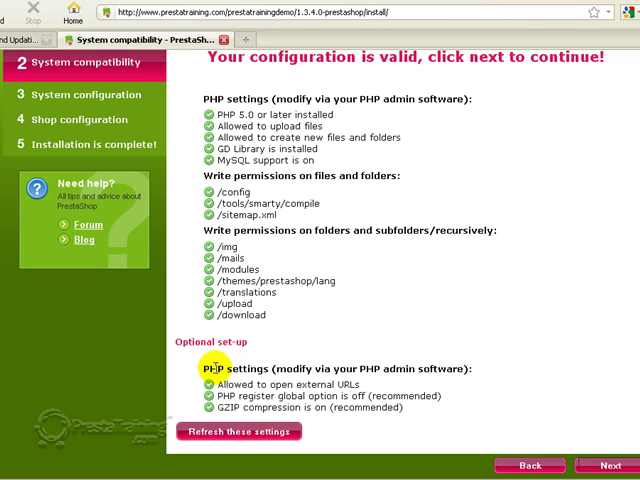
mouse_move(248, 408)
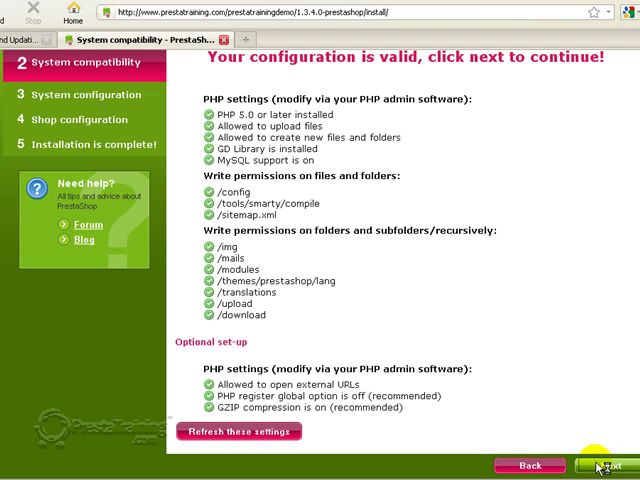
- Advance to System configuration, where a database-server-not-found error appears
click(600, 465)
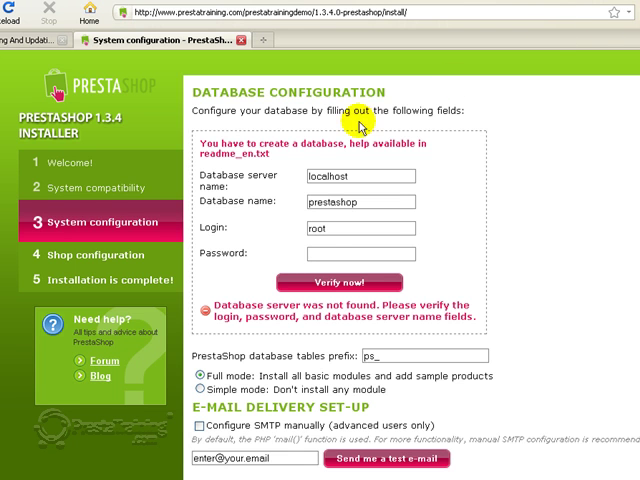
mouse_move(210, 185)
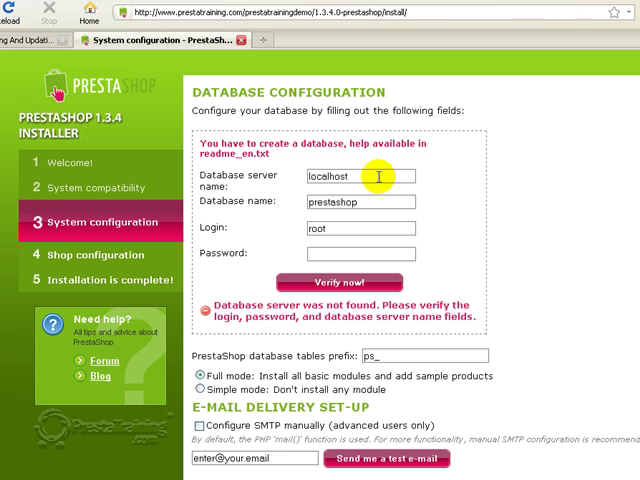
mouse_move(368, 207)
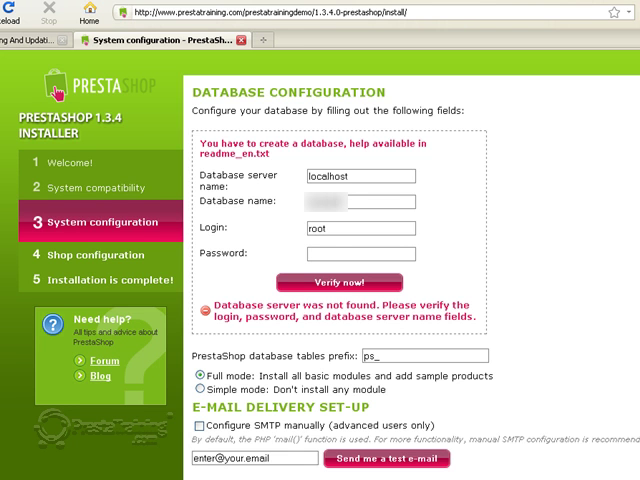
- Enter the shop's database name, login and password, then verify the connection succeeds
text(presta)
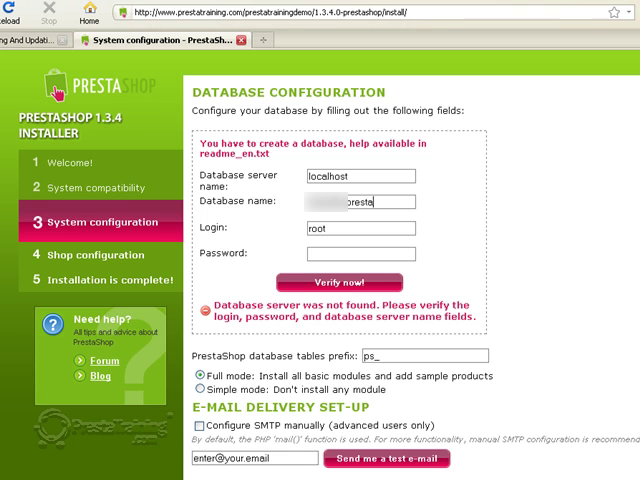
text(training)
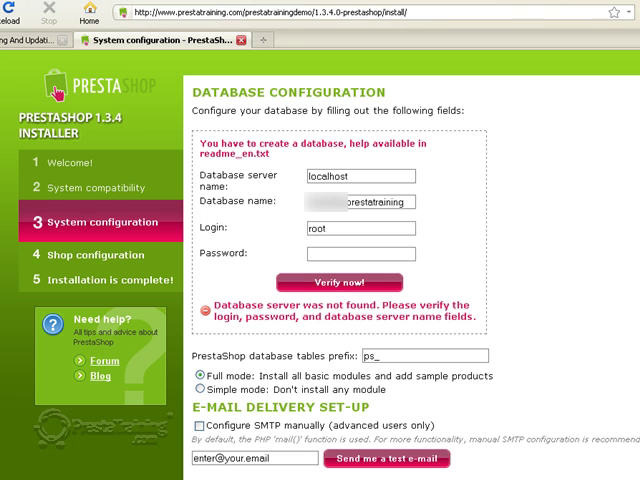
double_click(318, 228)
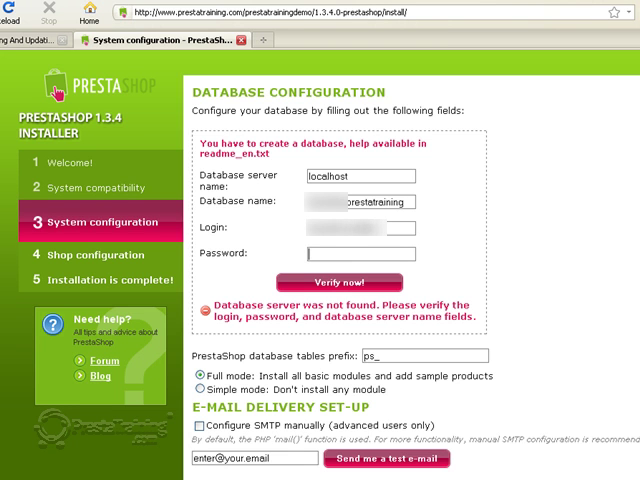
text(password)
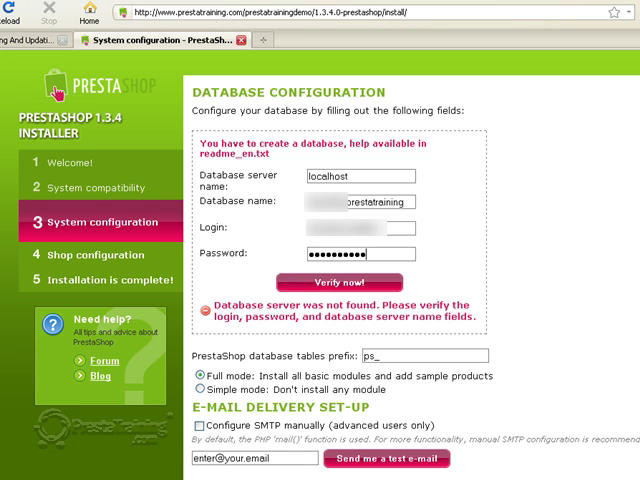
mouse_move(505, 11)
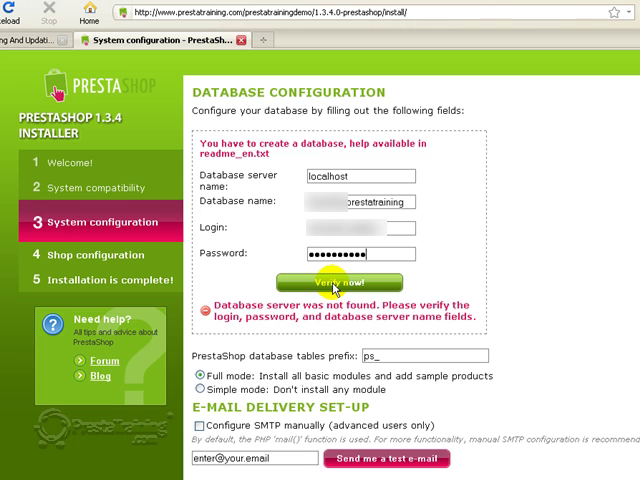
click(338, 282)
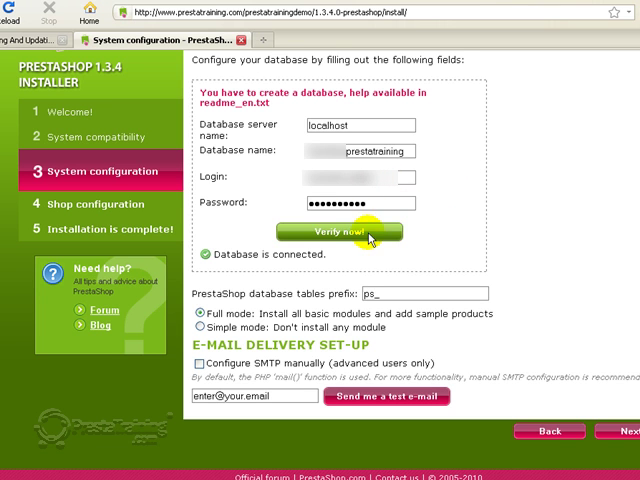
click(340, 232)
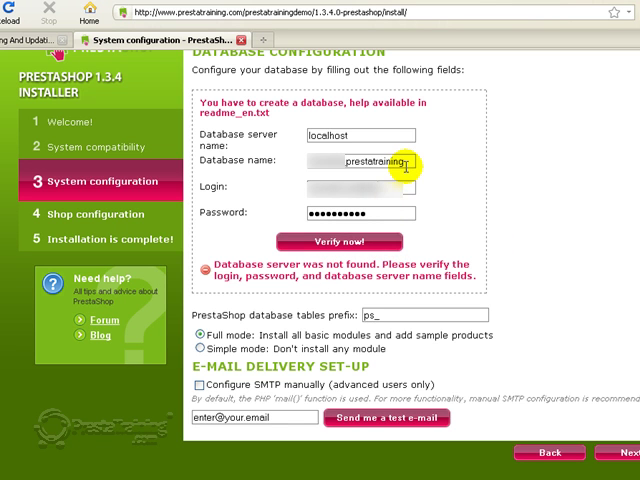
click(339, 241)
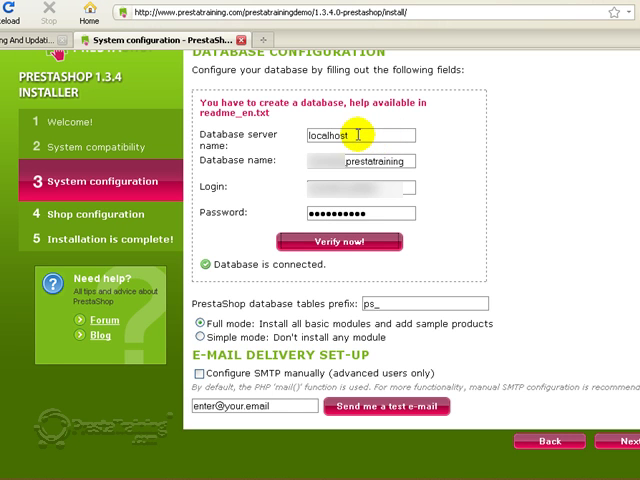
mouse_move(245, 170)
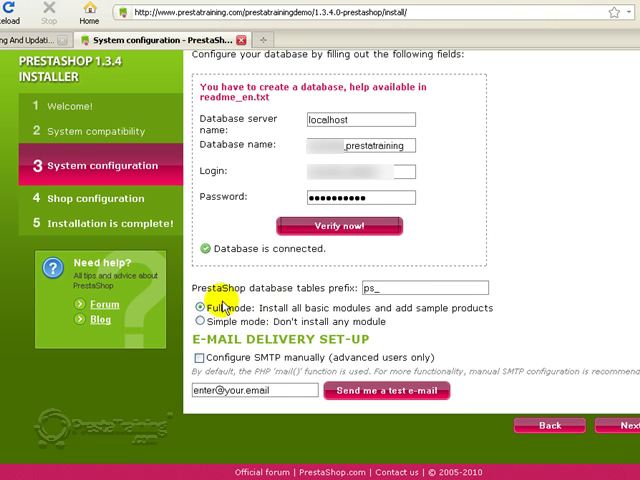
mouse_move(330, 307)
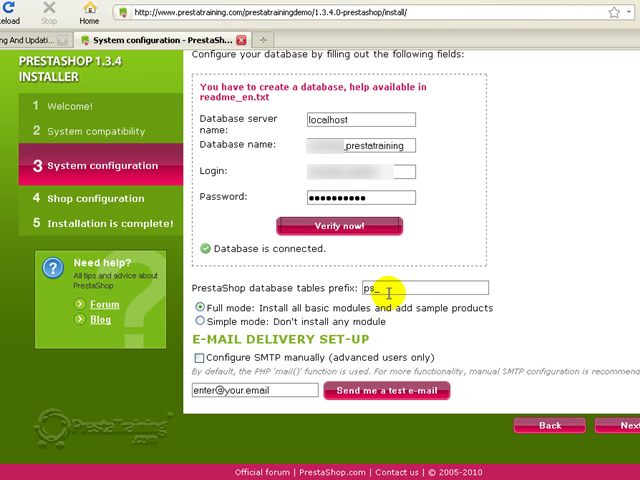
mouse_move(508, 248)
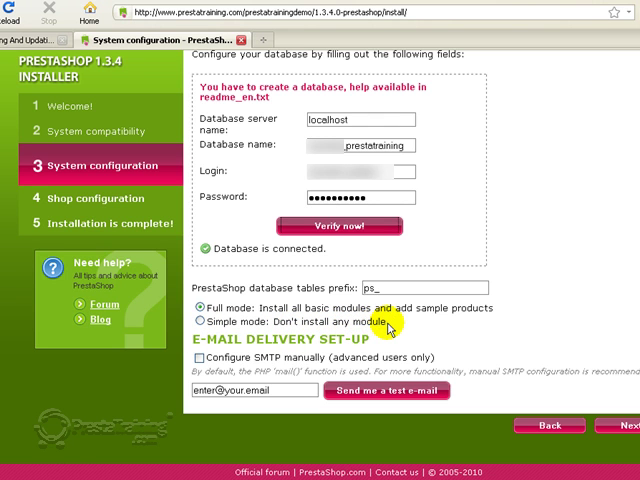
mouse_move(588, 242)
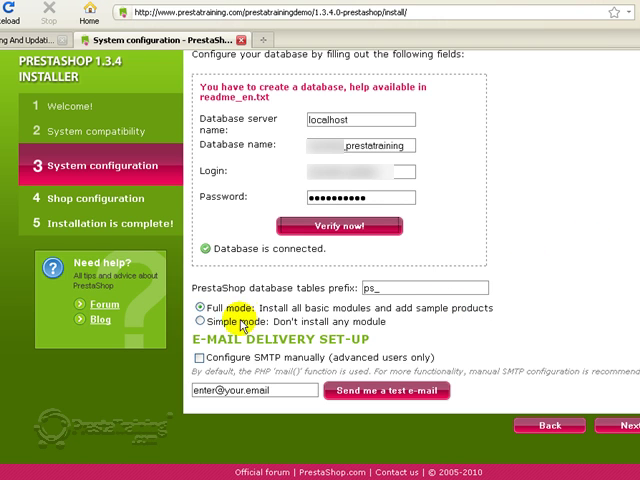
mouse_move(192, 351)
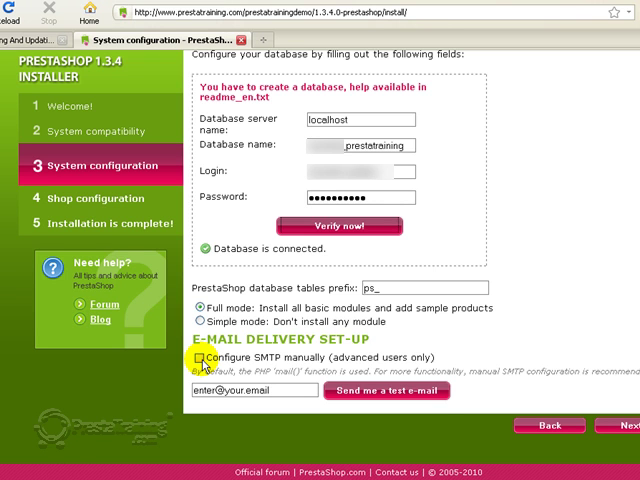
mouse_move(325, 398)
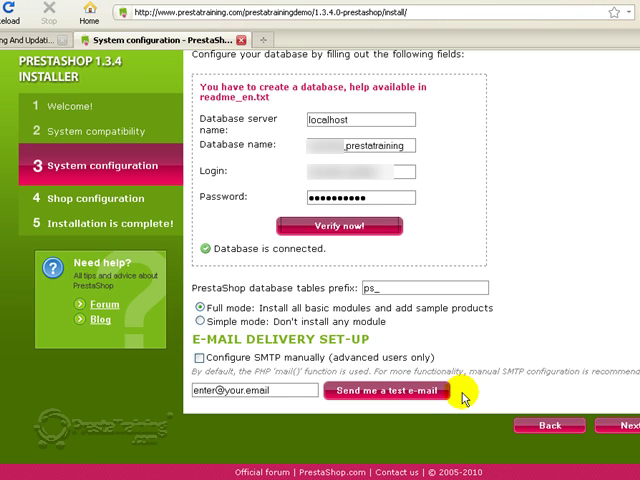
mouse_move(471, 393)
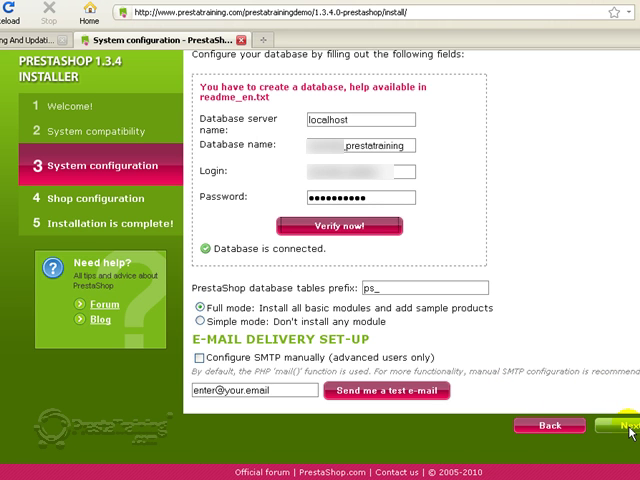
- Accept prefix ps_, Full mode and SMTP off, moving on to Shop configuration
click(628, 426)
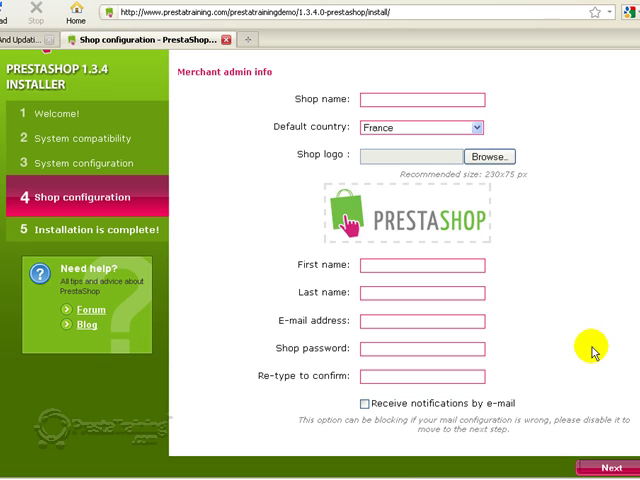
mouse_move(595, 350)
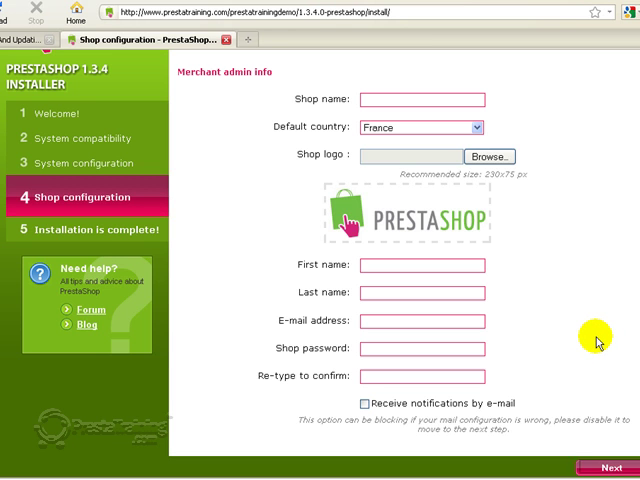
mouse_move(599, 338)
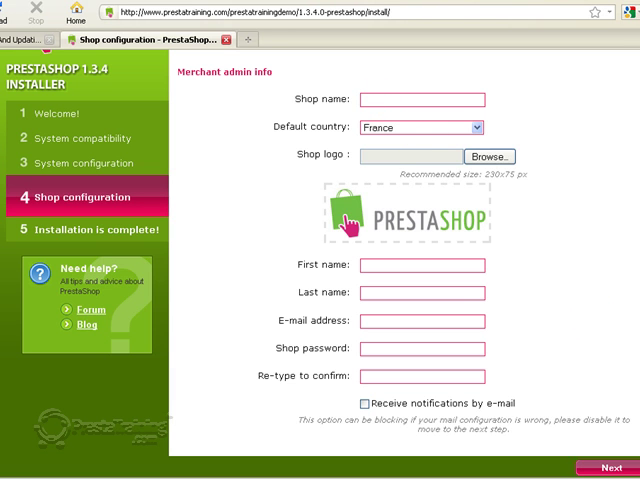
text(PrestaT)
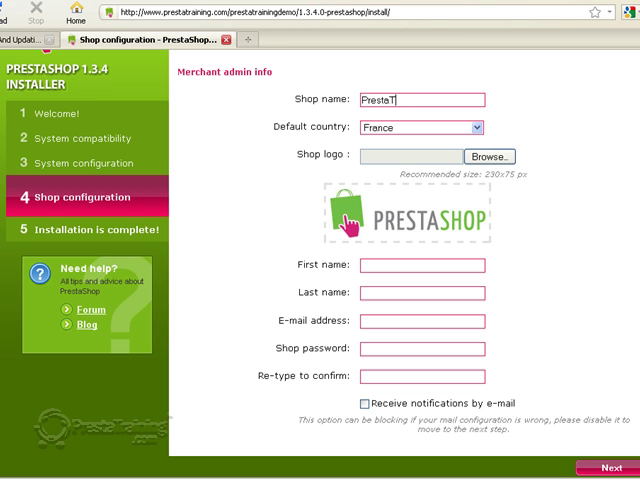
- Name the shop PrestaTraining and change its default country from France to USA
key(Backspace)
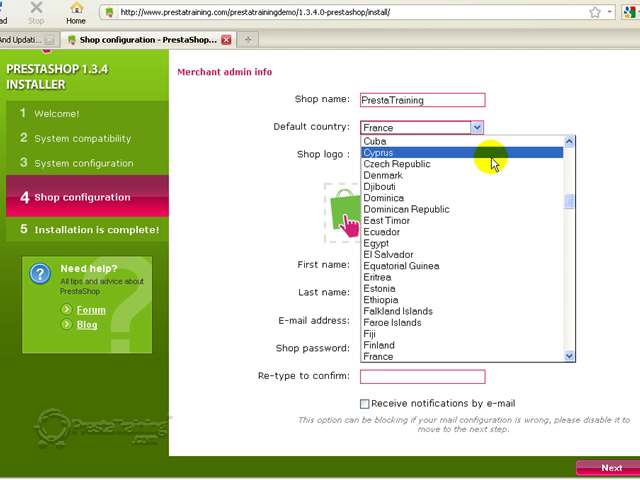
scroll(down, 3)
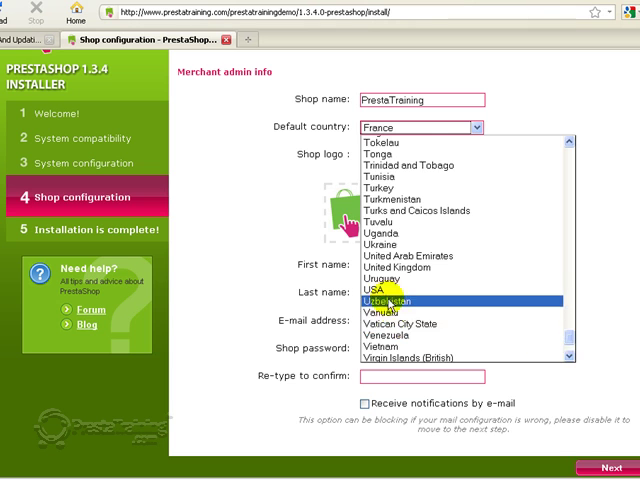
click(380, 289)
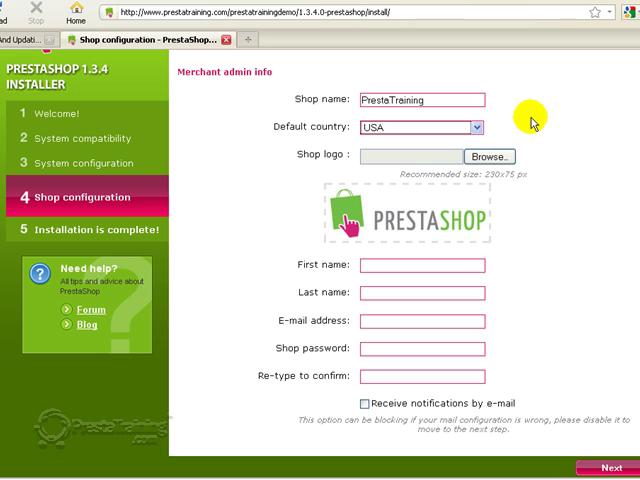
mouse_move(470, 185)
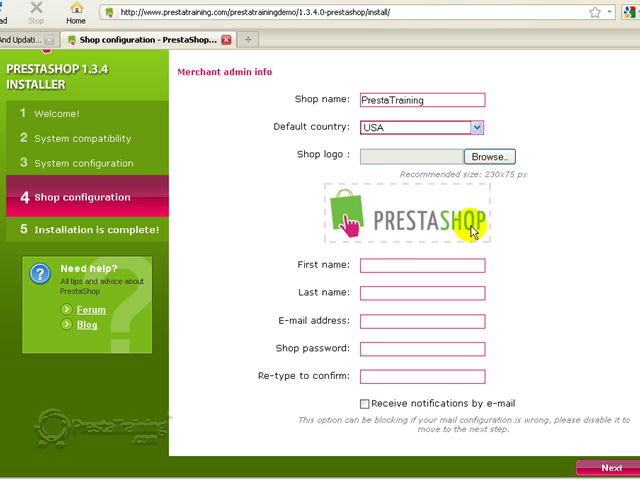
mouse_move(500, 186)
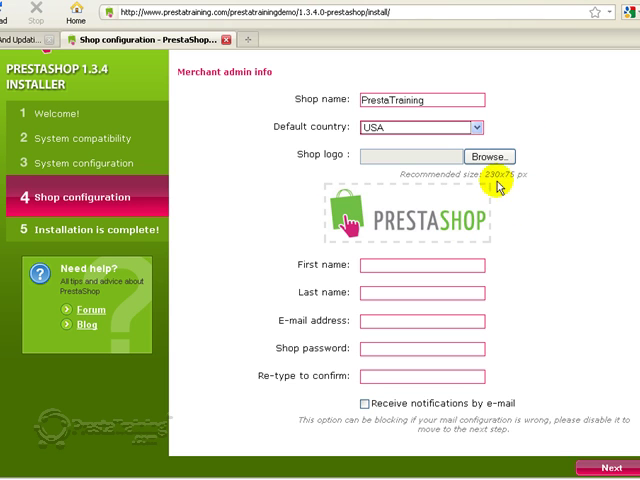
mouse_move(491, 190)
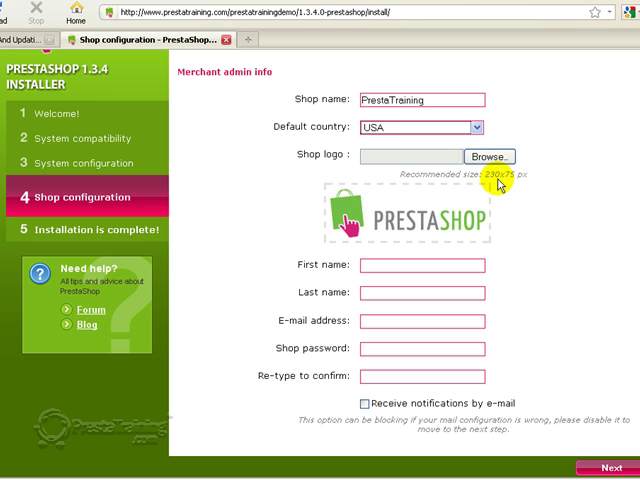
mouse_move(515, 192)
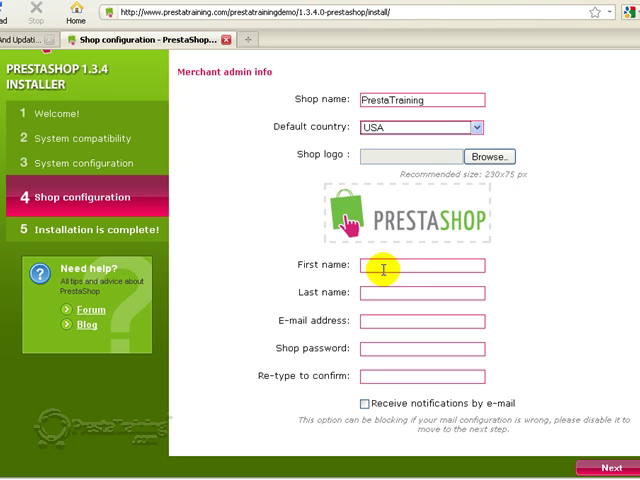
mouse_move(562, 217)
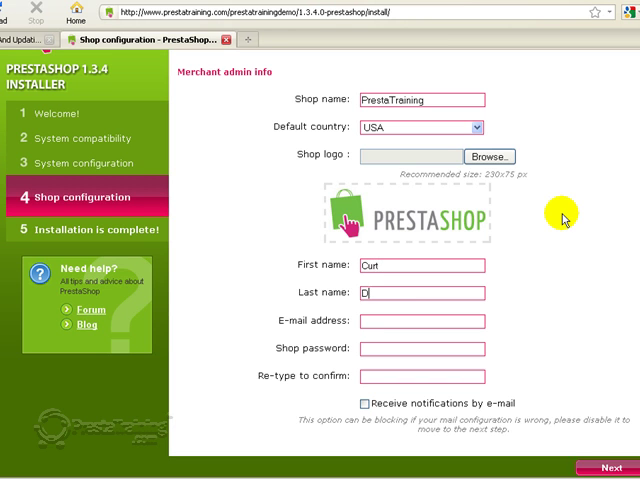
text(onohue)
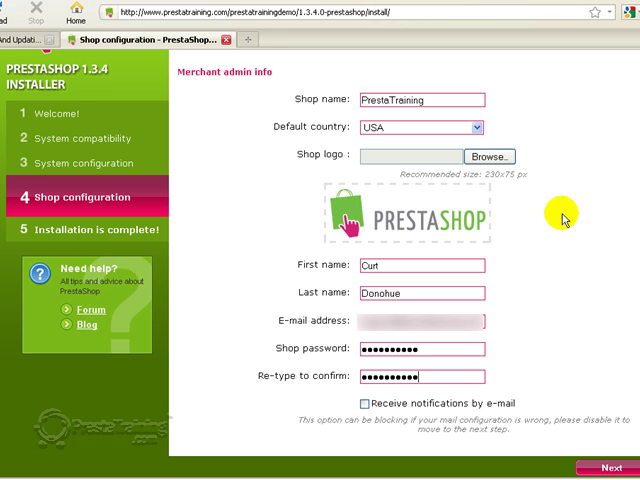
mouse_move(418, 398)
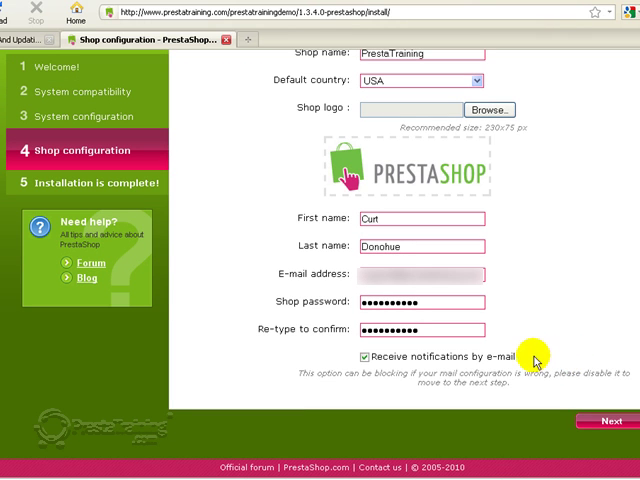
mouse_move(558, 408)
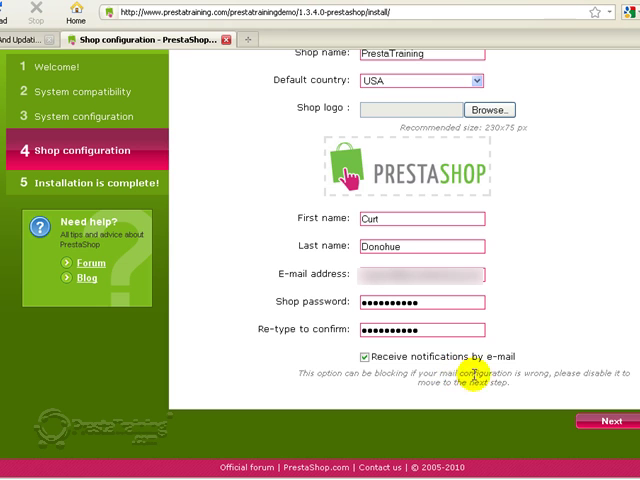
mouse_move(585, 385)
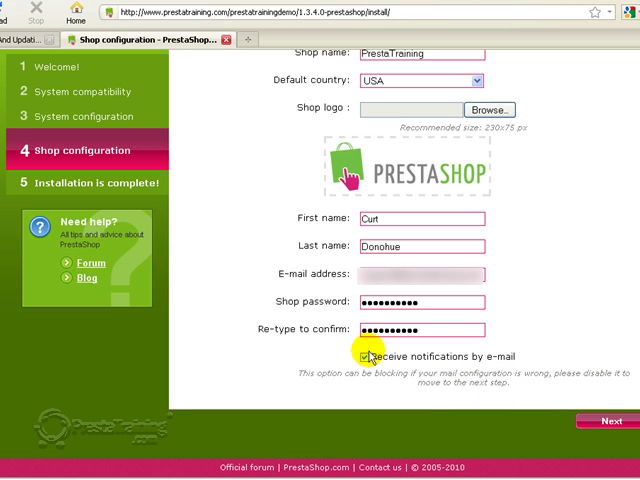
click(364, 357)
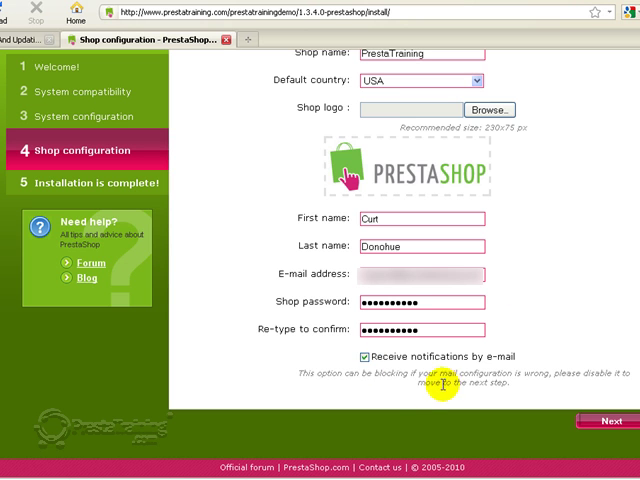
click(363, 357)
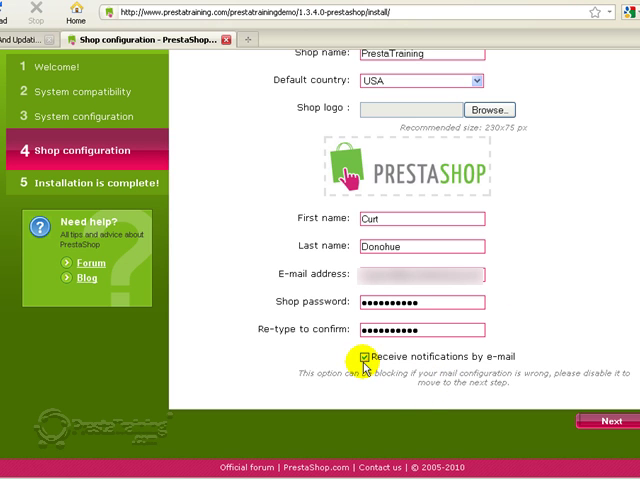
click(361, 357)
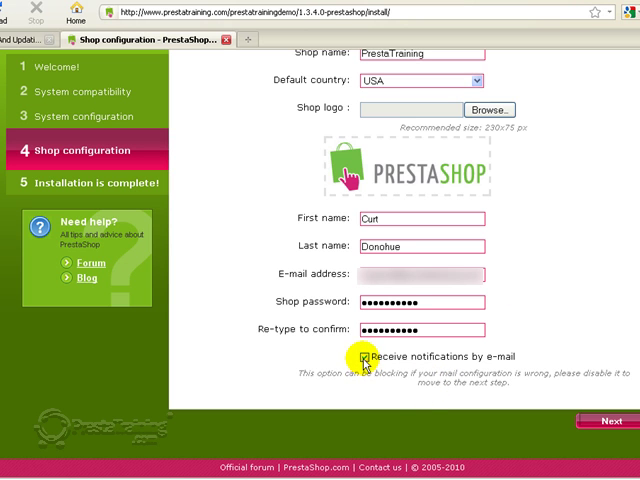
click(368, 357)
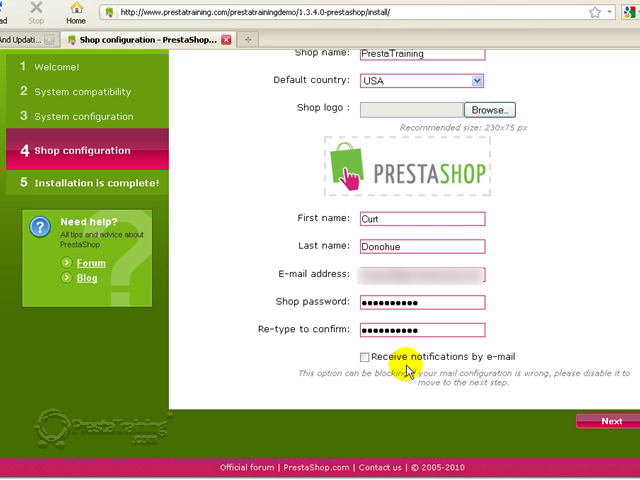
mouse_move(535, 295)
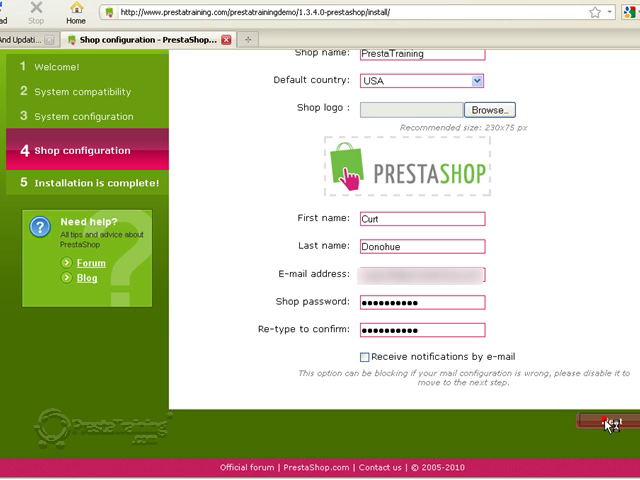
click(617, 426)
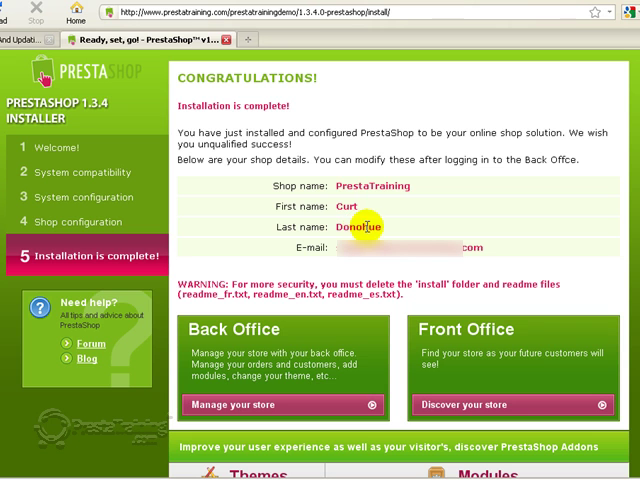
scroll(down, 3)
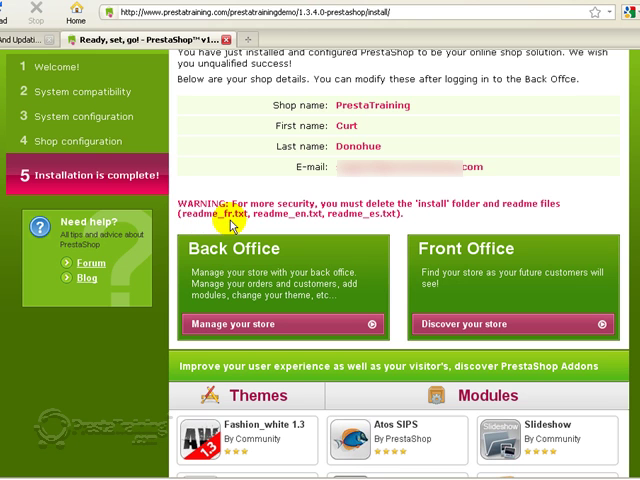
mouse_move(367, 224)
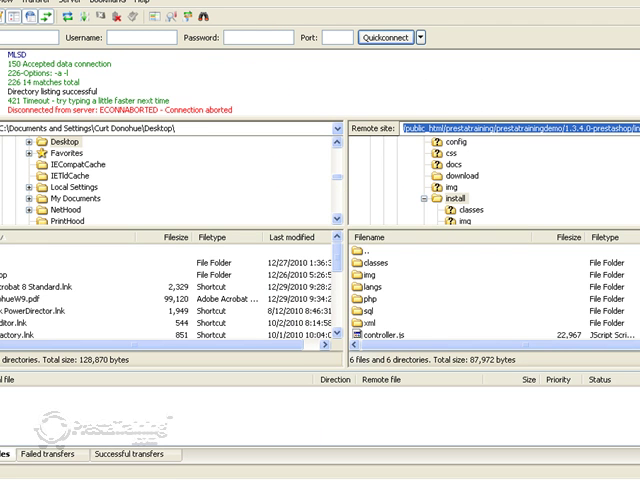
- Reconnect FileZilla to the server and delete the install folder from 1.3.4.0-prestashop
click(383, 37)
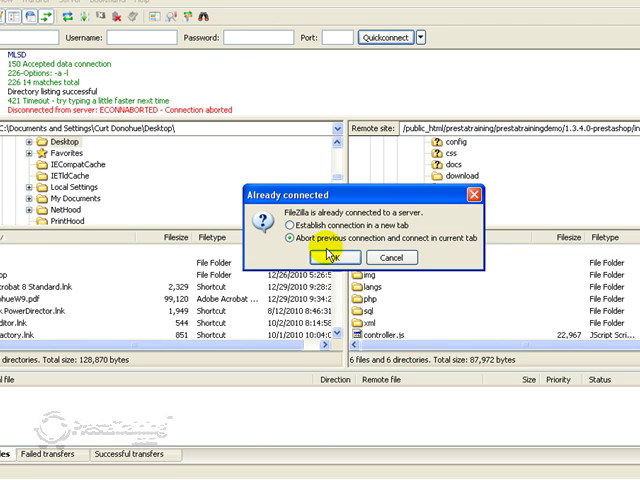
click(336, 257)
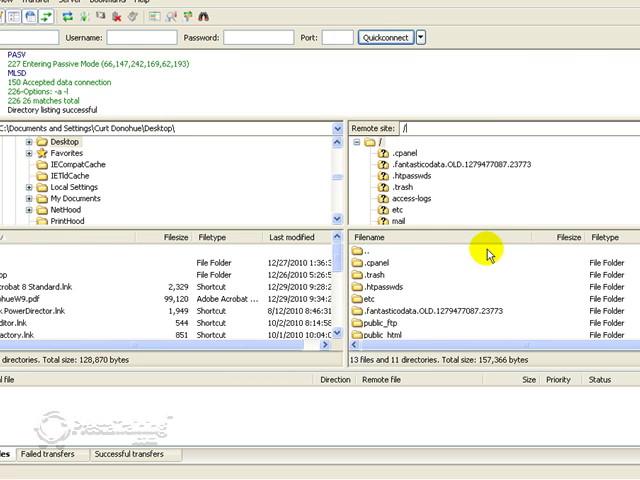
double_click(407, 215)
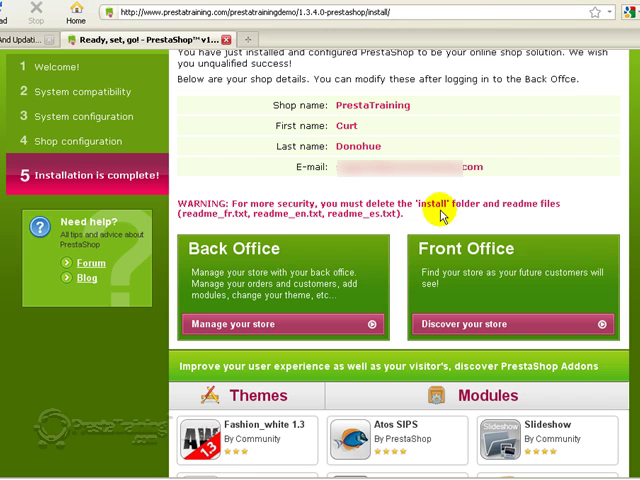
mouse_move(470, 378)
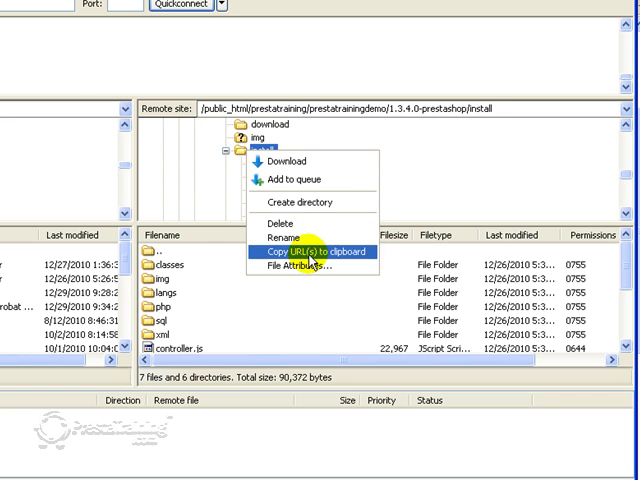
click(282, 222)
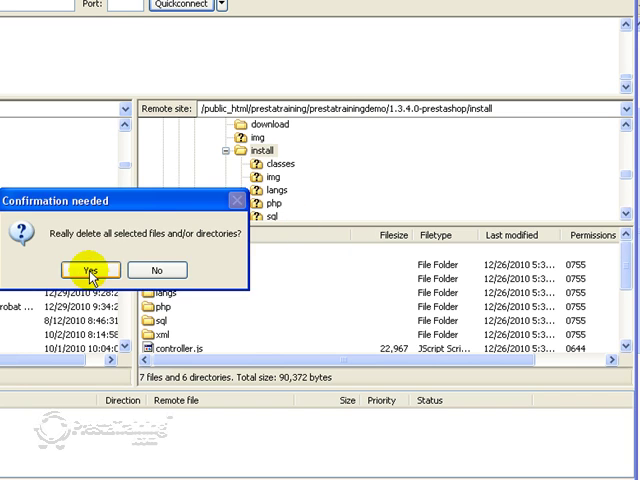
click(89, 270)
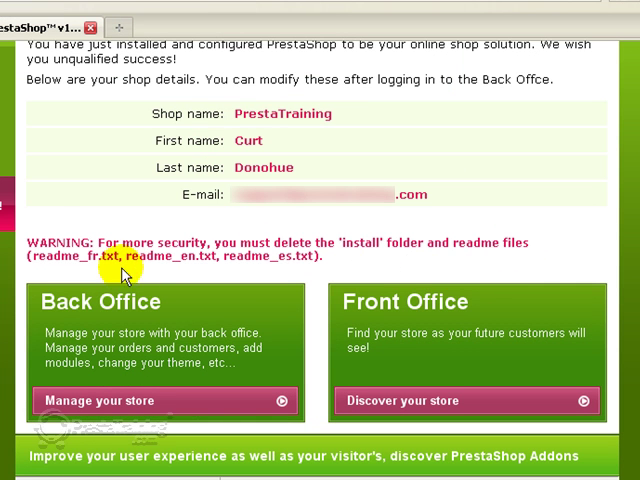
mouse_move(69, 274)
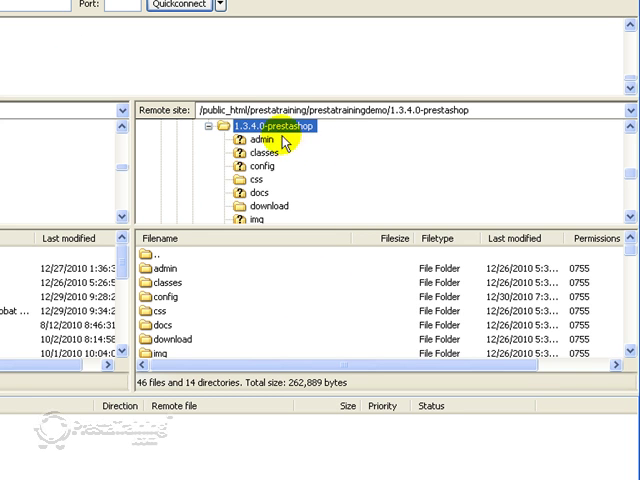
- Delete readme_en.txt, readme_es.txt and readme_fr.txt from the shop directory
scroll(down, 3)
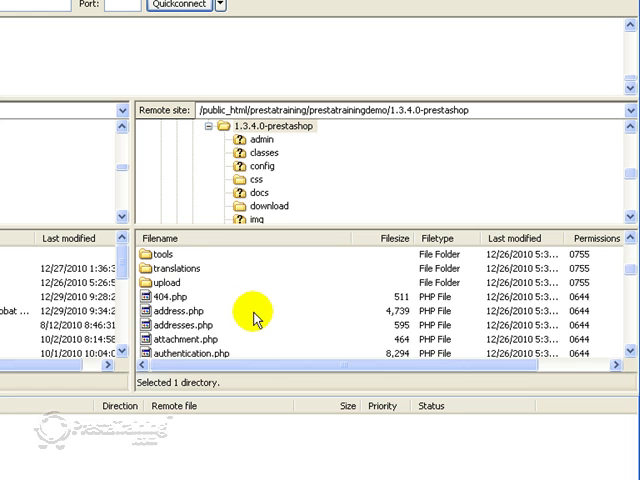
scroll(down, 3)
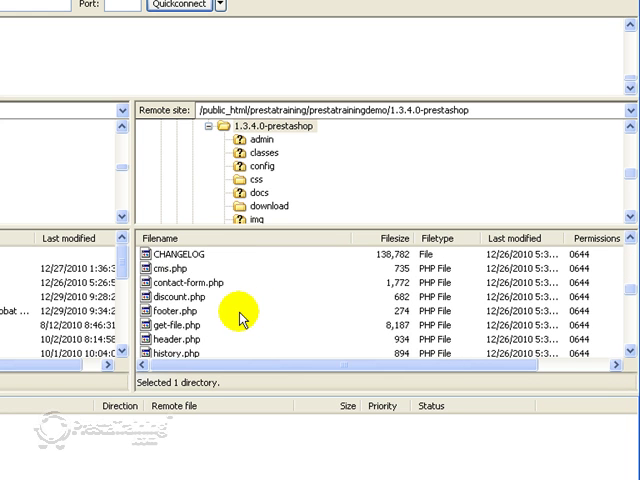
scroll(down, 3)
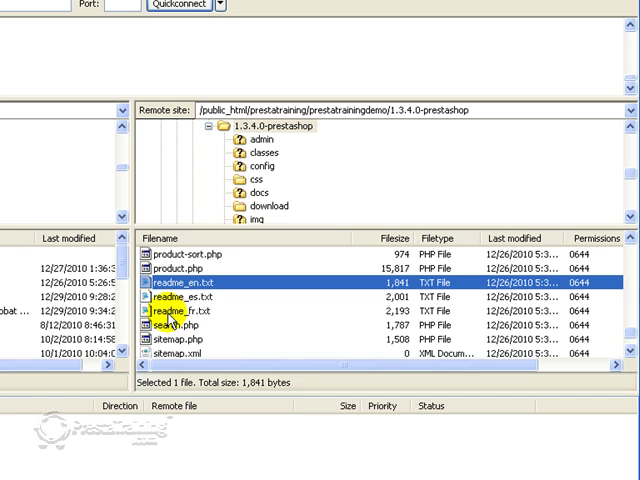
click(190, 323)
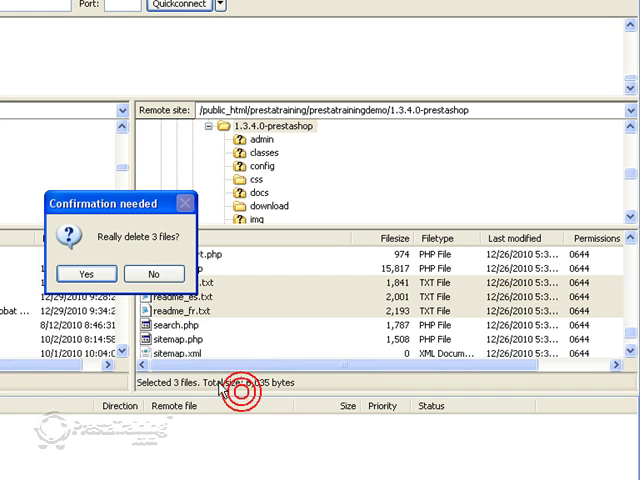
click(84, 273)
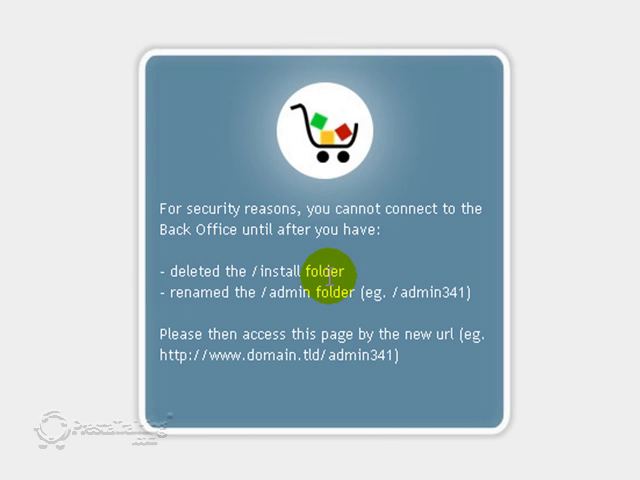
mouse_move(385, 310)
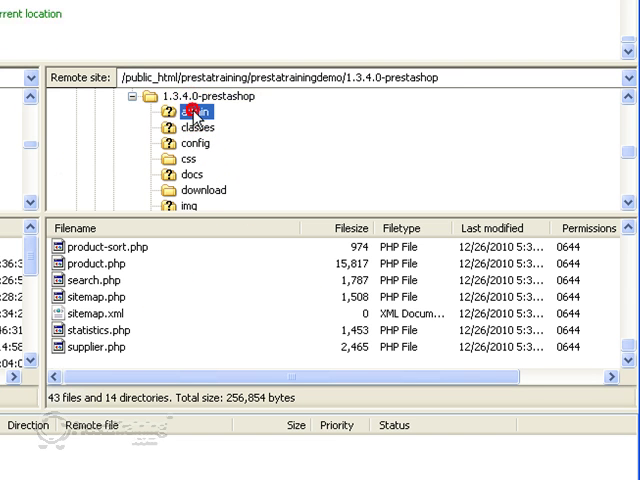
- Bring up the context menu for the shop's admin folder to rename it
right_click(195, 111)
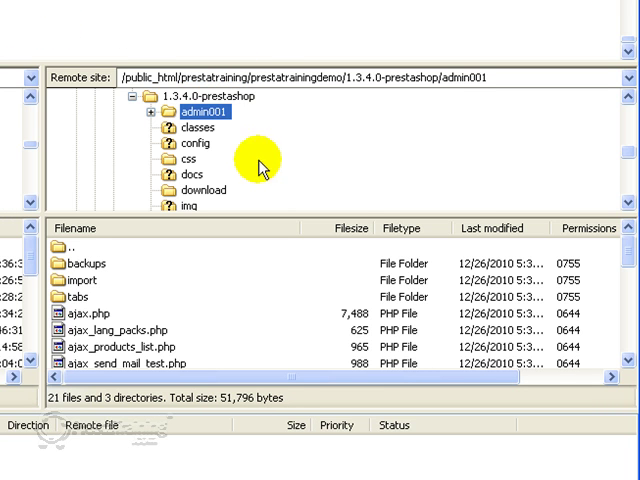
mouse_move(55, 478)
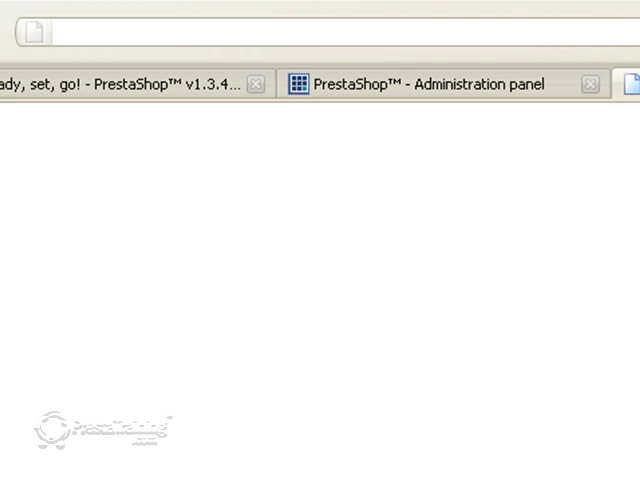
- Point the new tab's address at the shop's admin001 folder instead of install
text(h)
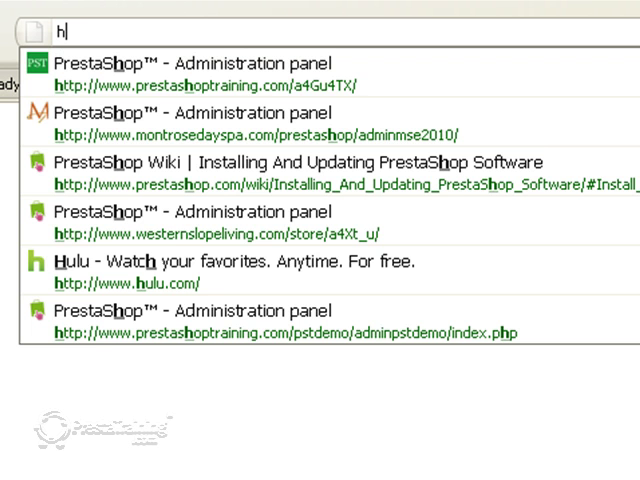
text(ttp://www.pre)
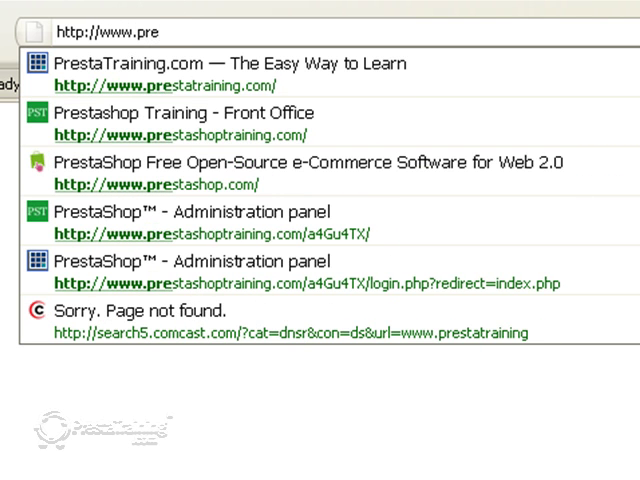
text(statraining.)
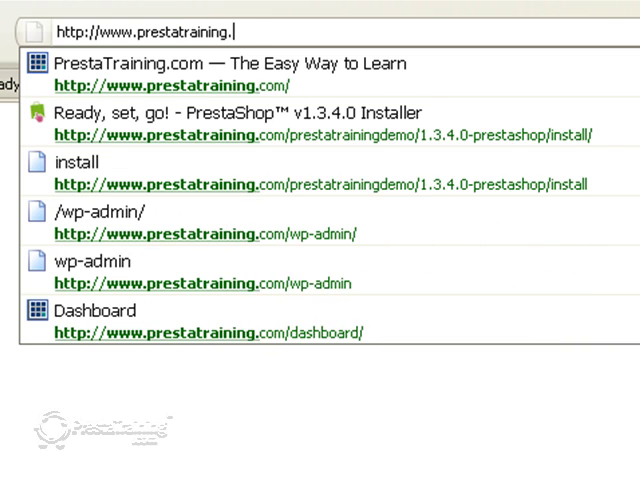
text(com/prestatrainingdemo/1.3.4.0-prestashop/install/)
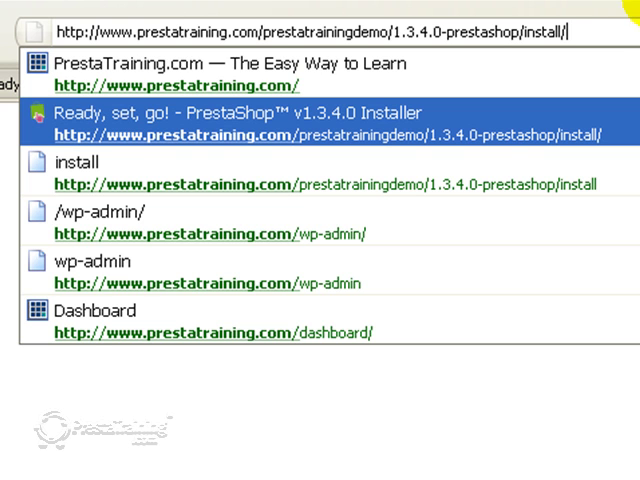
key(BackSpace)
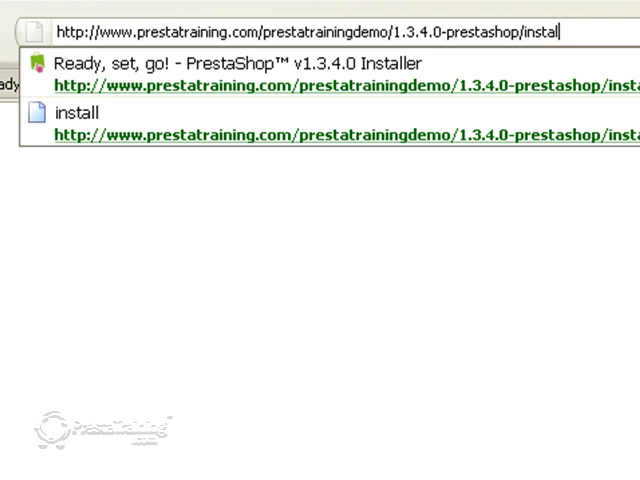
text(a)
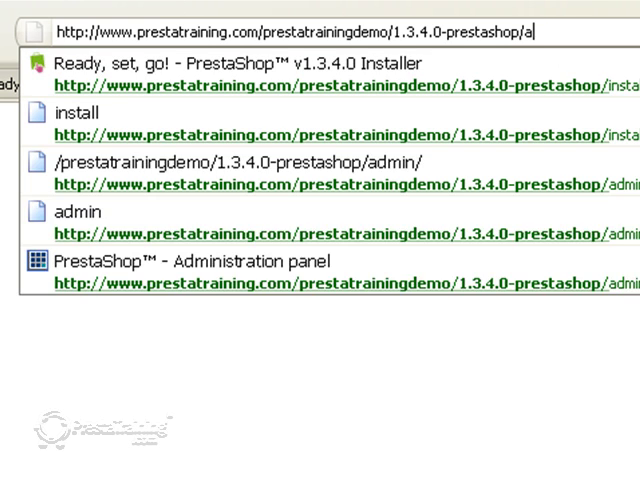
text(dmin001/login.php?redirect=index.ph)
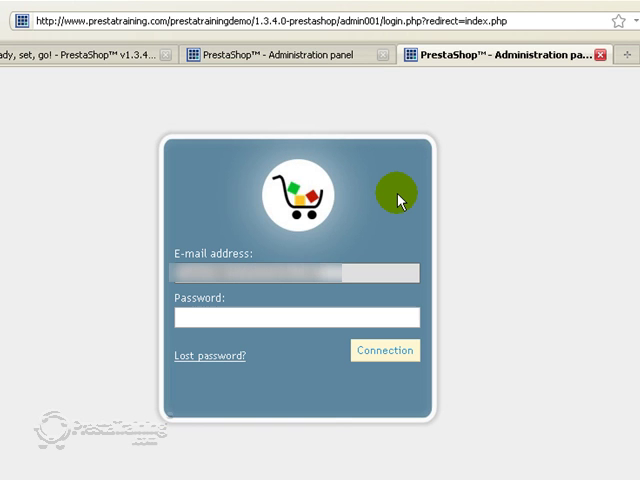
- Enter the administrator password and sign in to the Back Office
text(password)
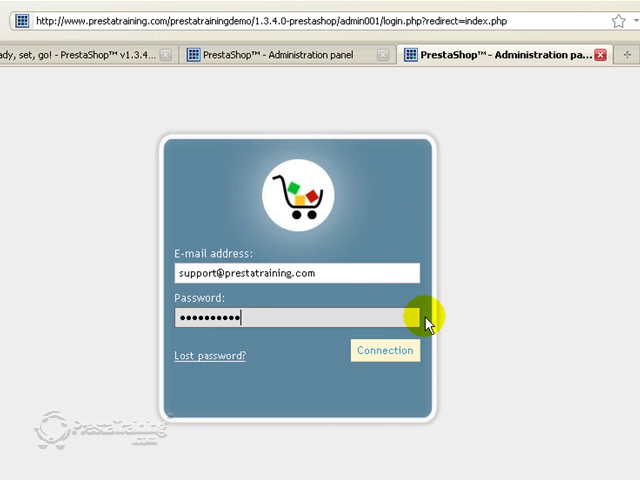
click(385, 350)
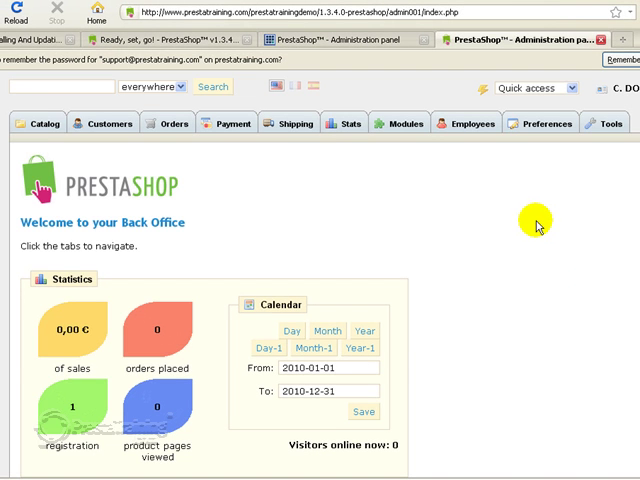
mouse_move(550, 228)
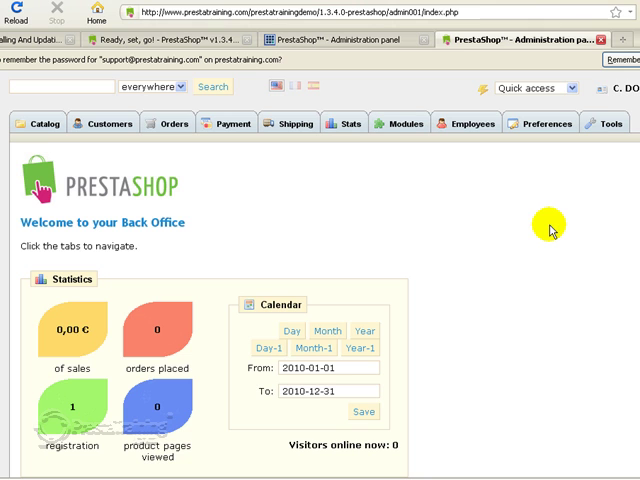